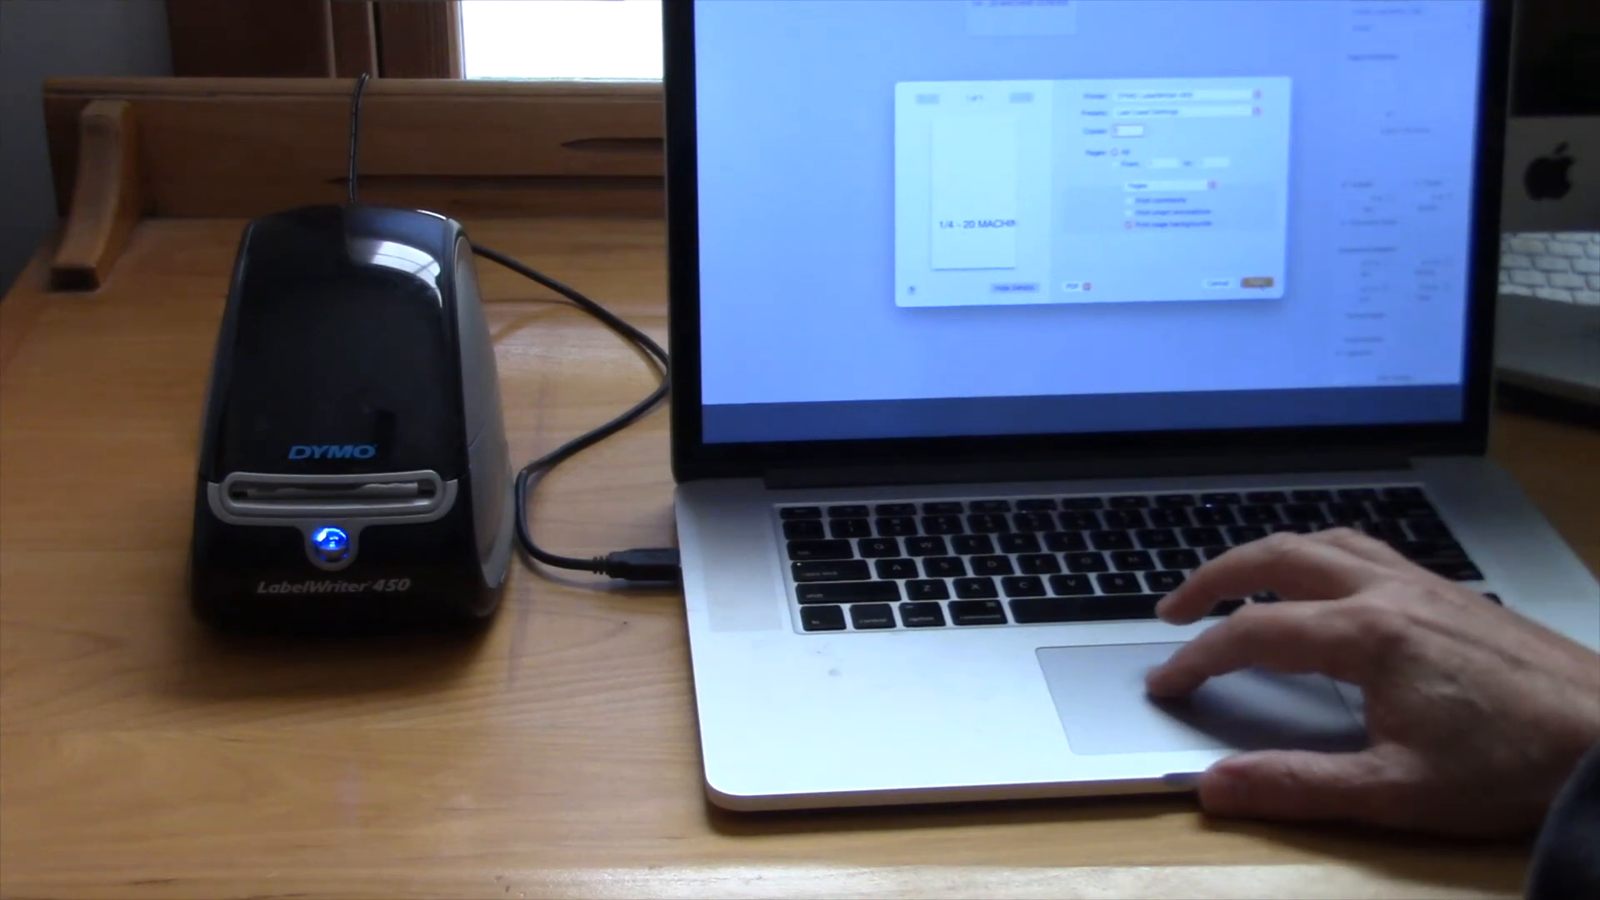
Review the print preview of the MACHINE SCREWS label and cancel printing.
left_click(1253, 284)
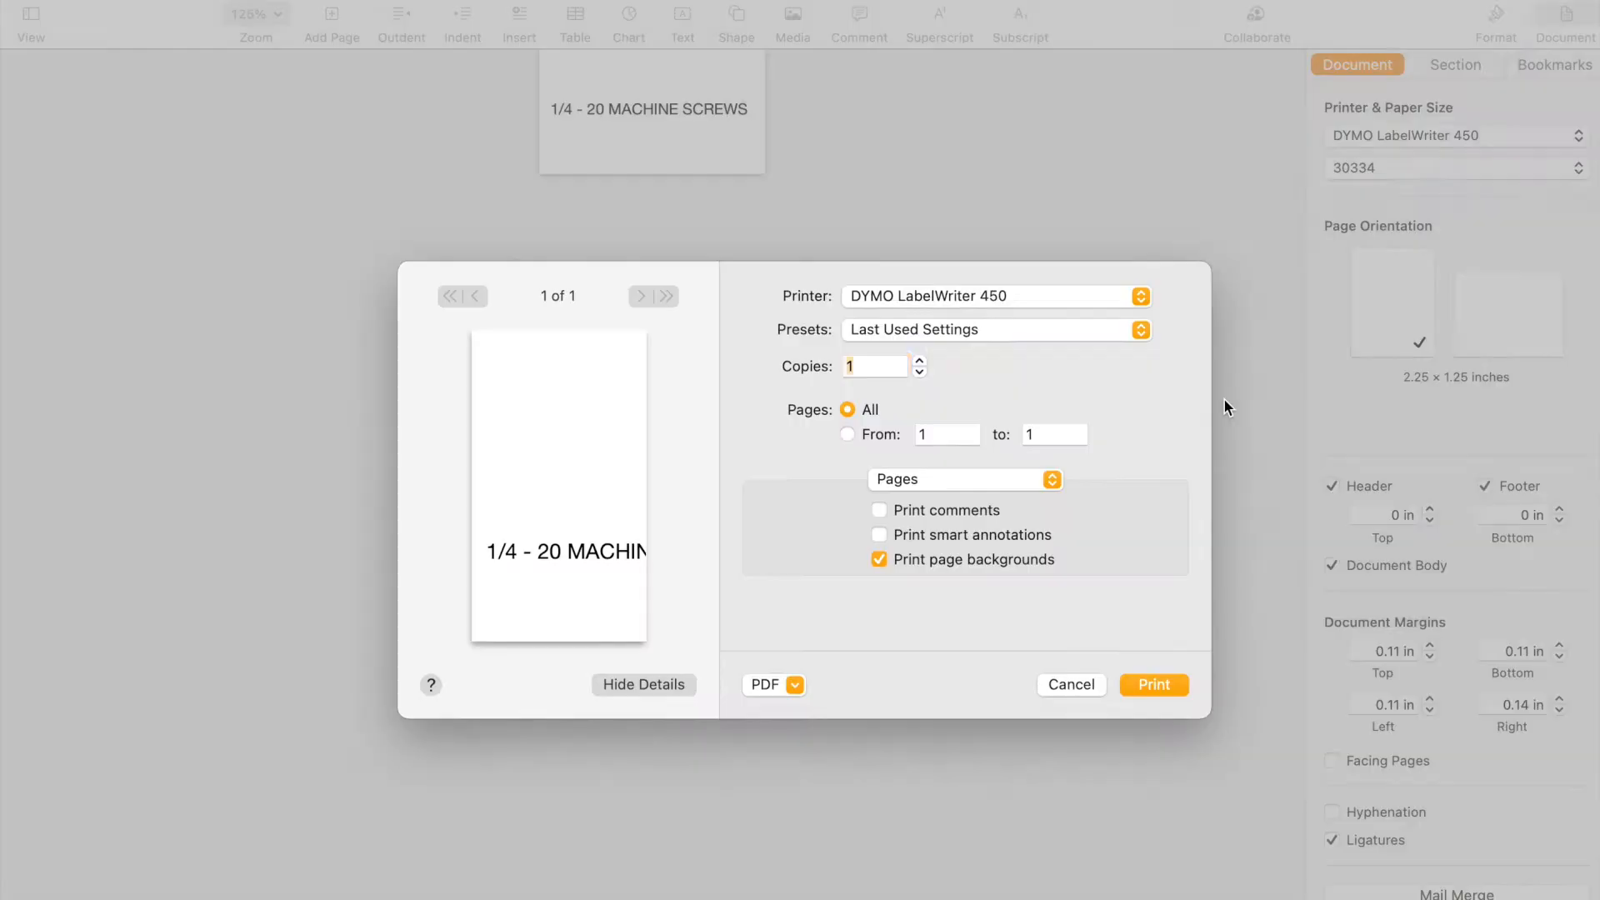
left_click(872, 367)
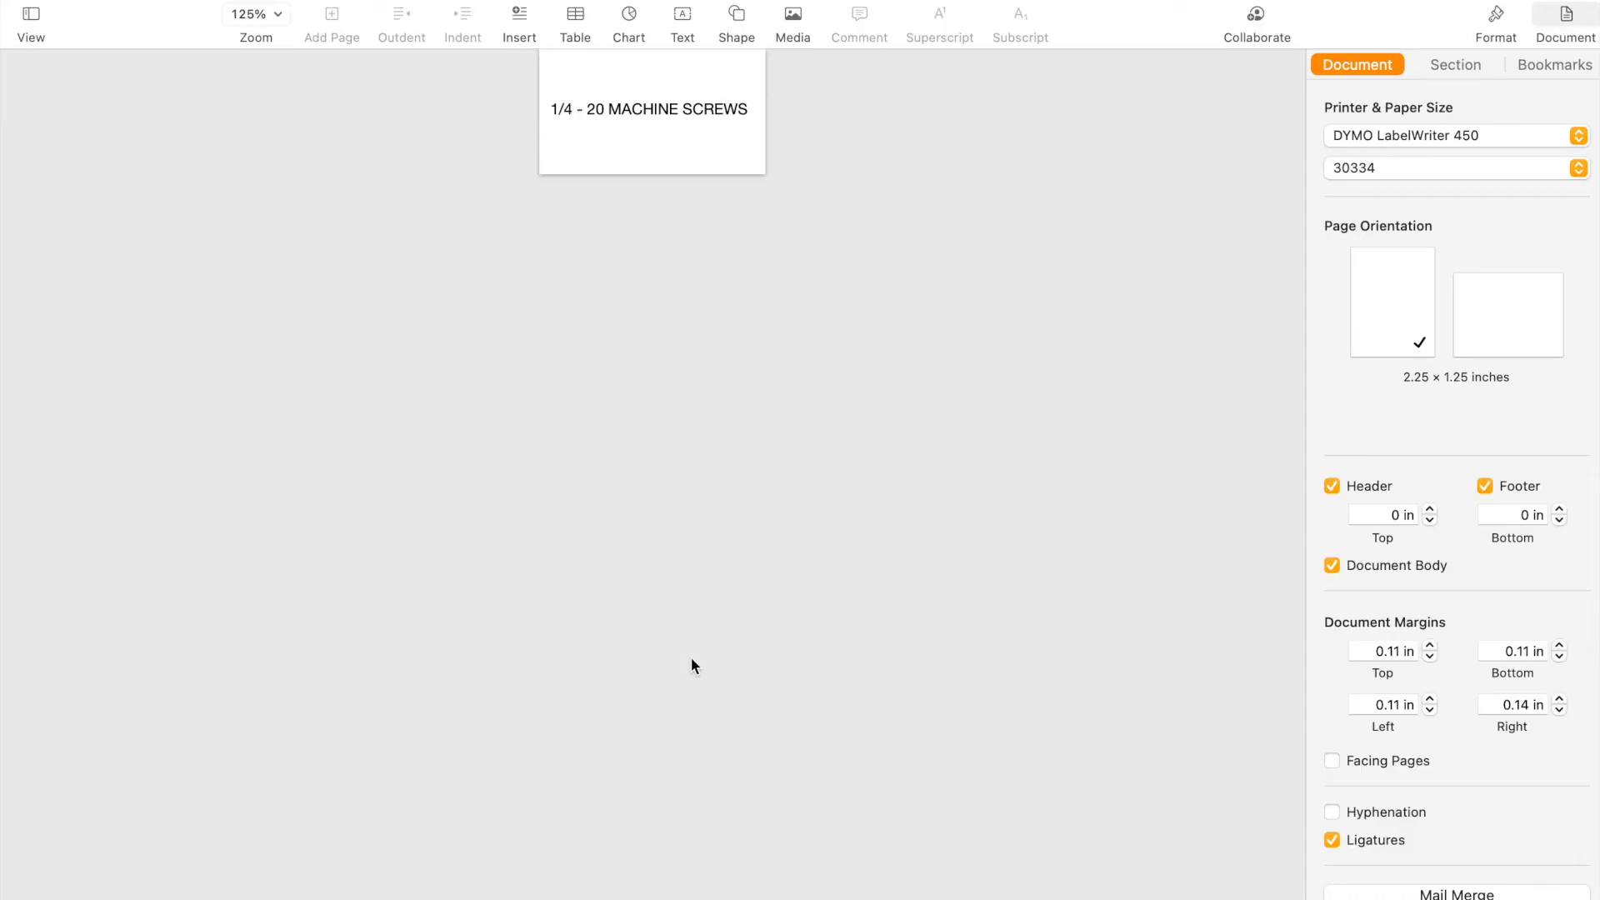
mouse_move(728, 615)
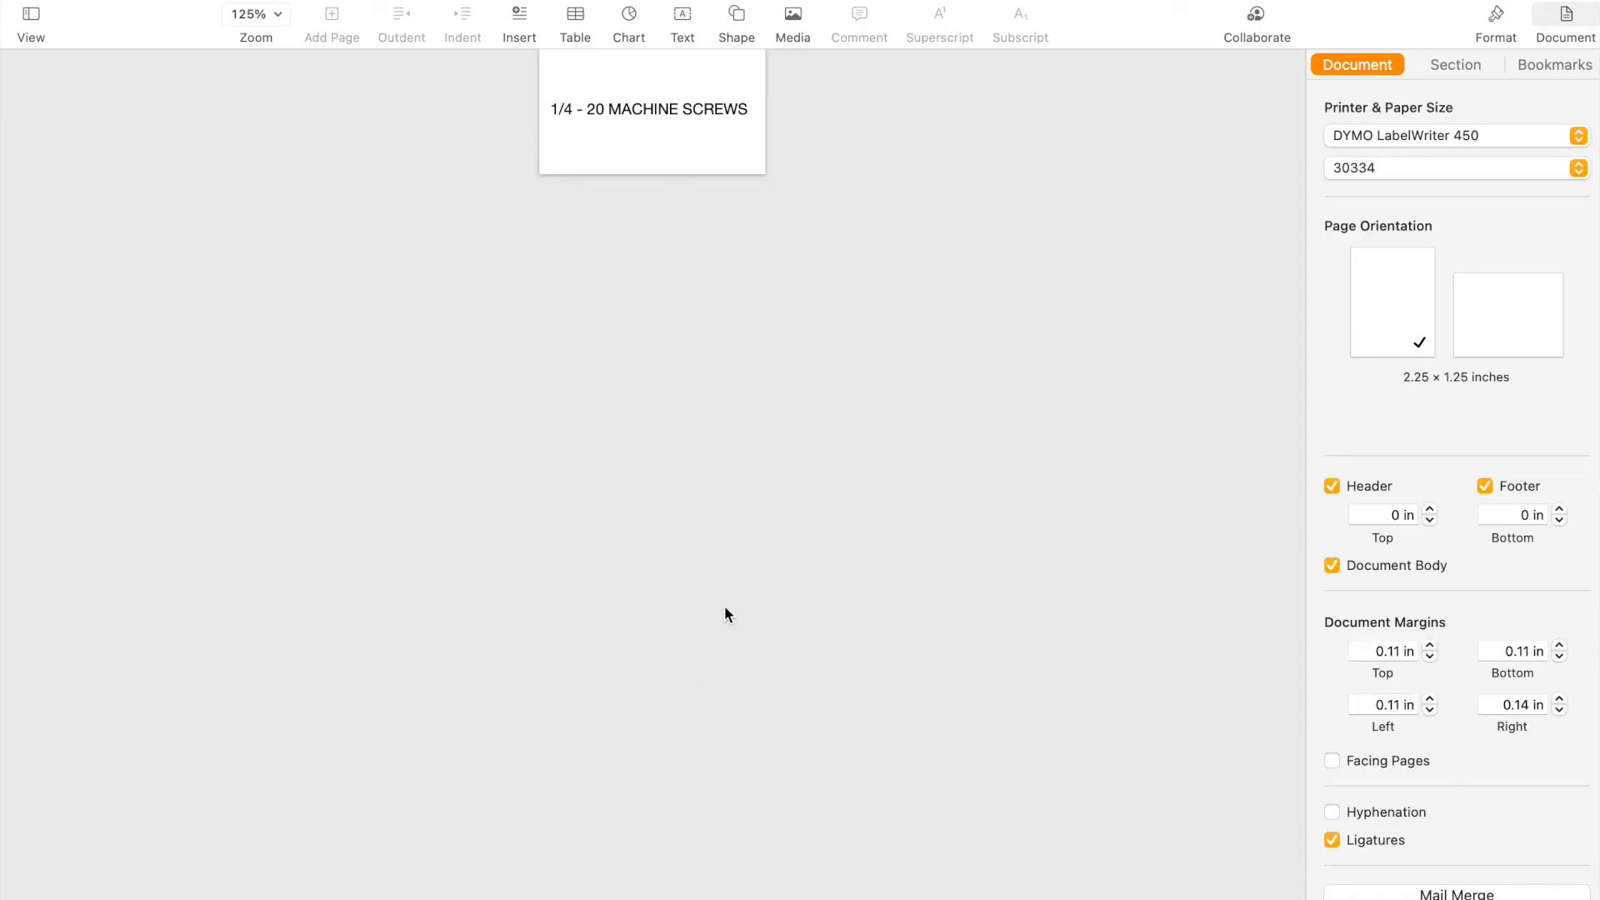
mouse_move(635, 211)
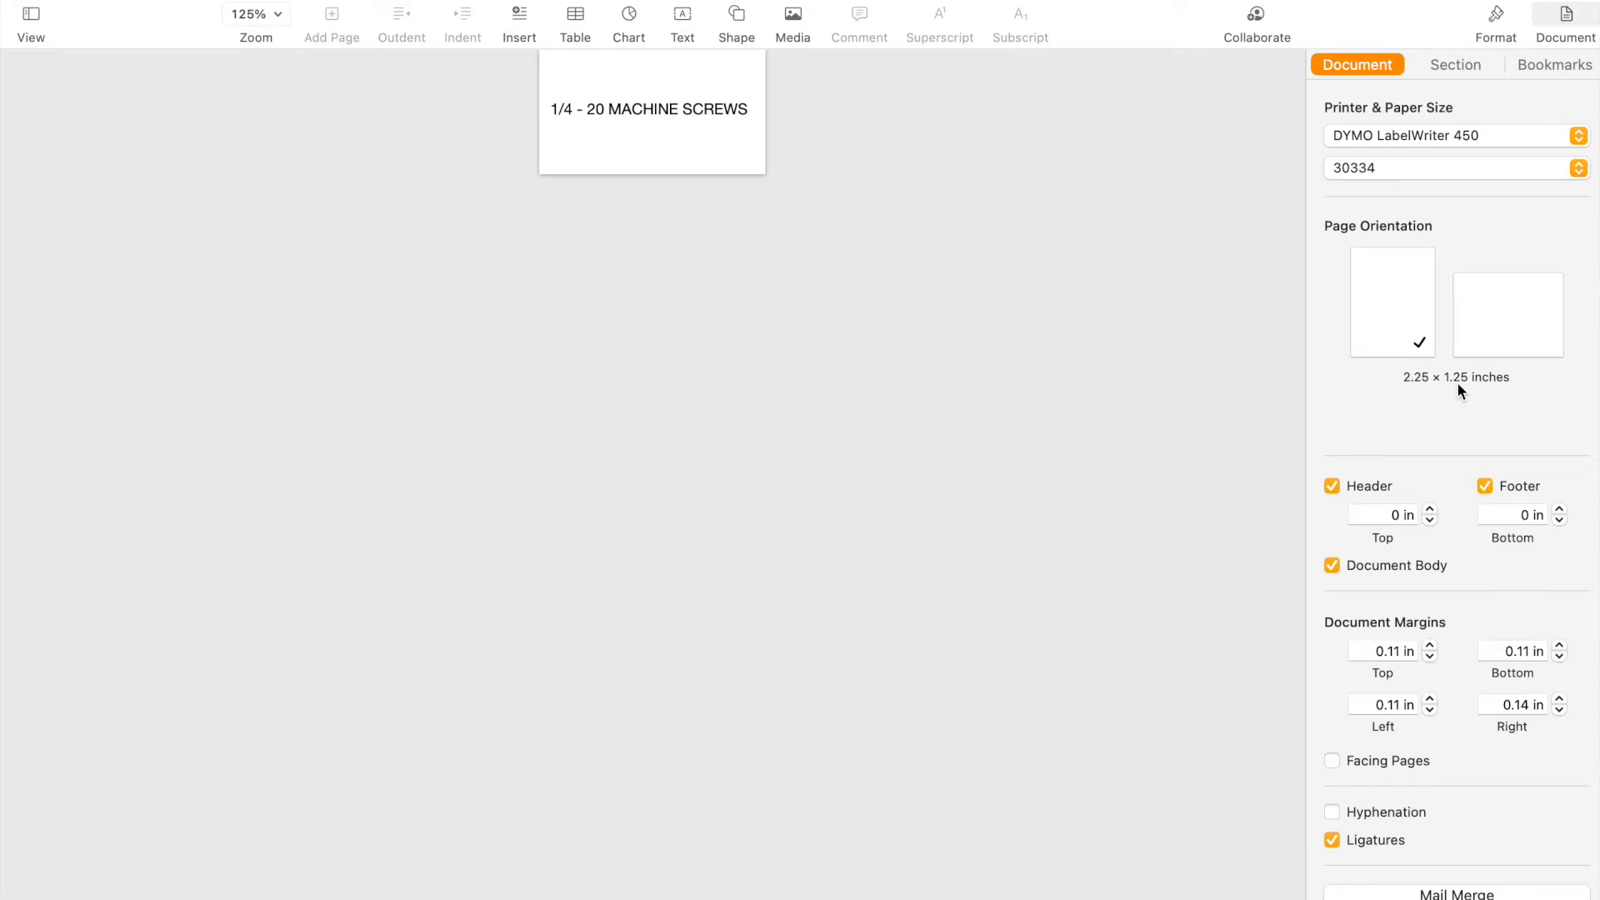
mouse_move(1226, 408)
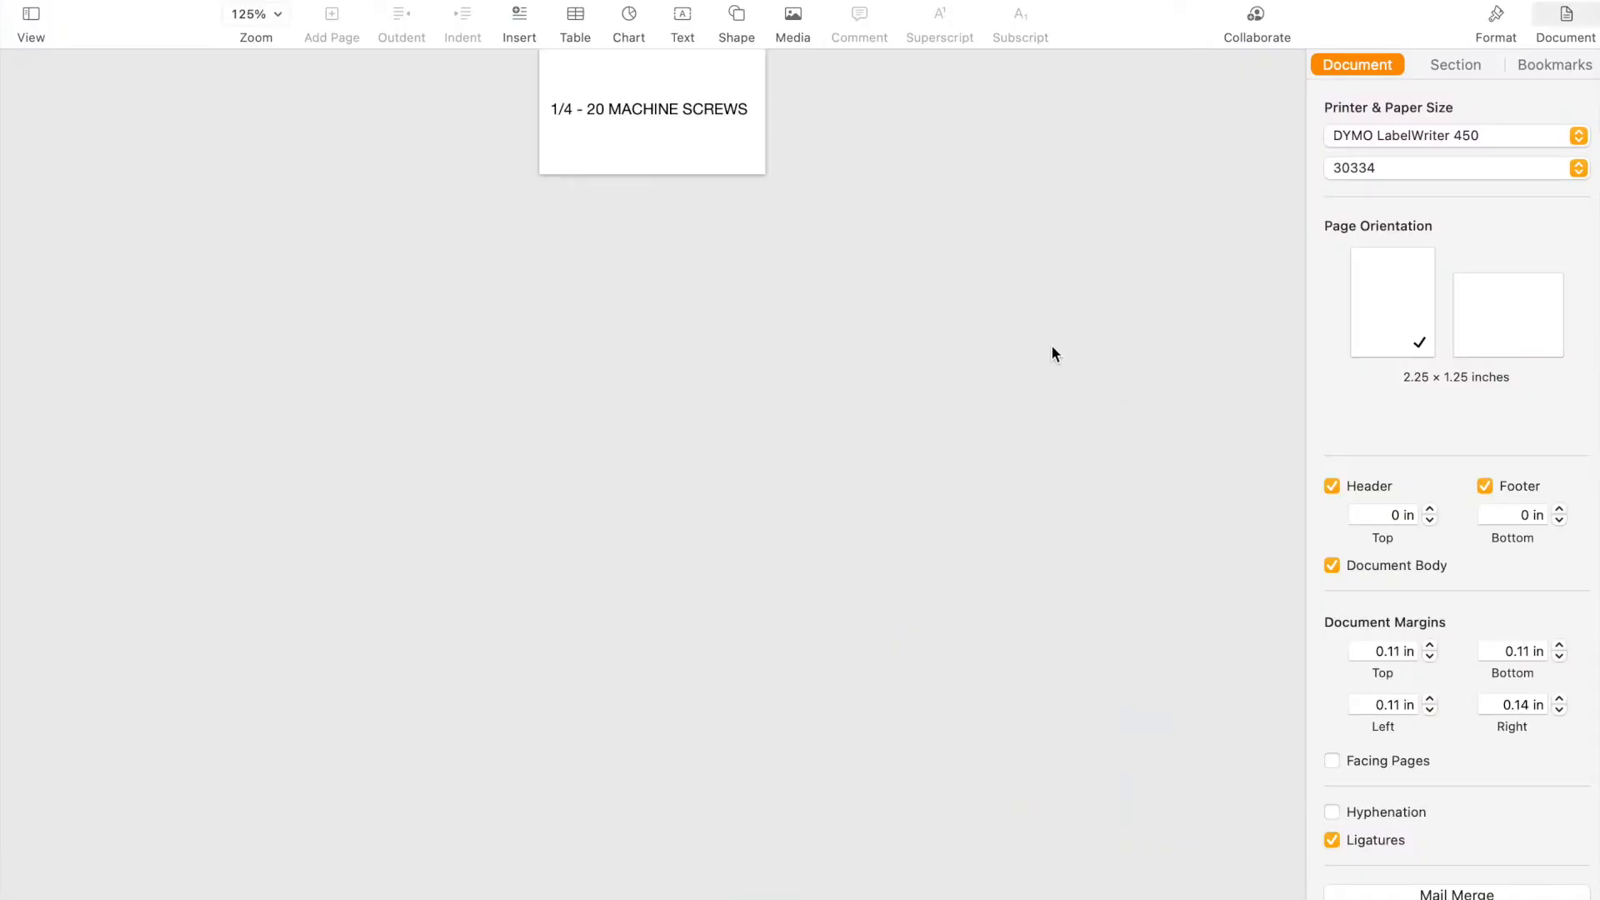
Flip the label to 1.25 × 2.25 in, review Layout, Paper Handling and Cover Page print options, then cancel.
left_click(1506, 302)
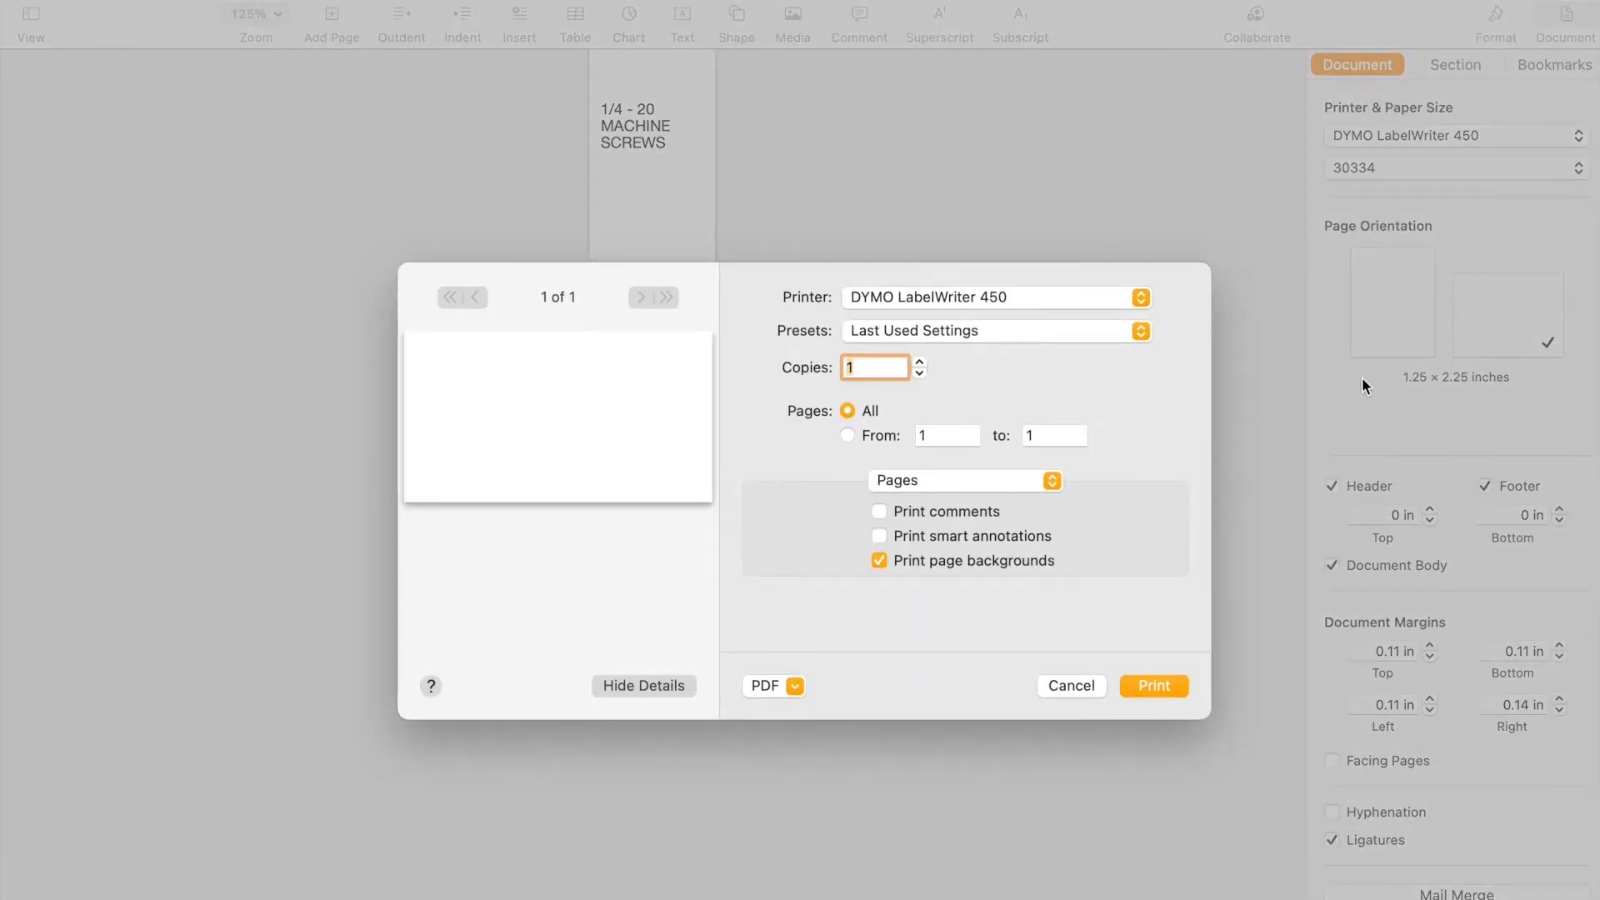
mouse_move(975, 600)
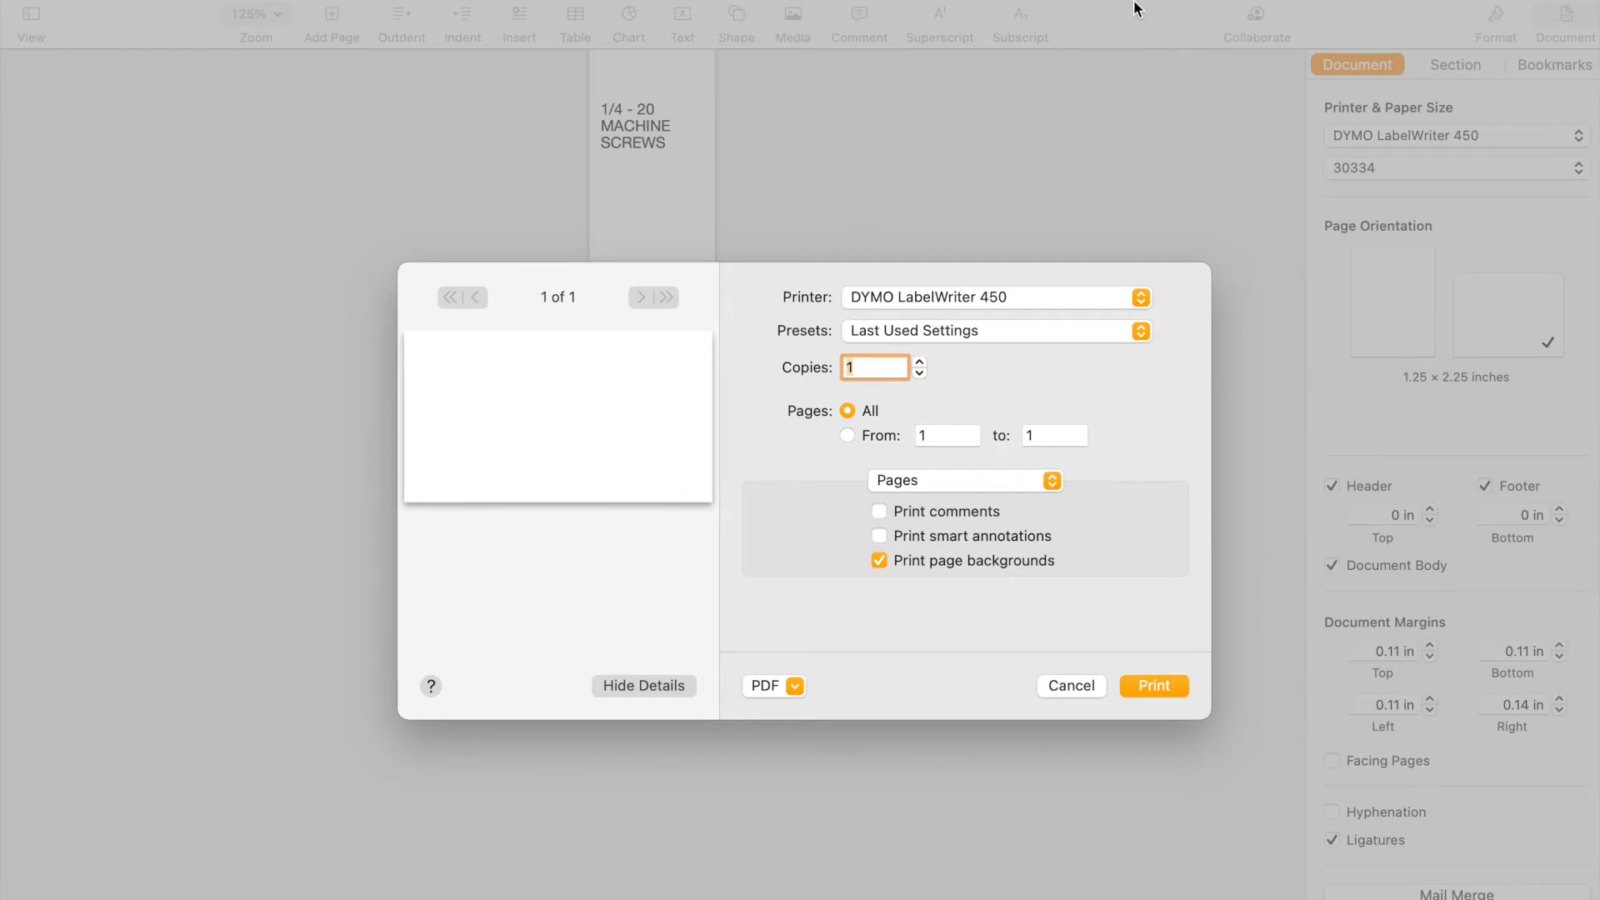
mouse_move(1051, 557)
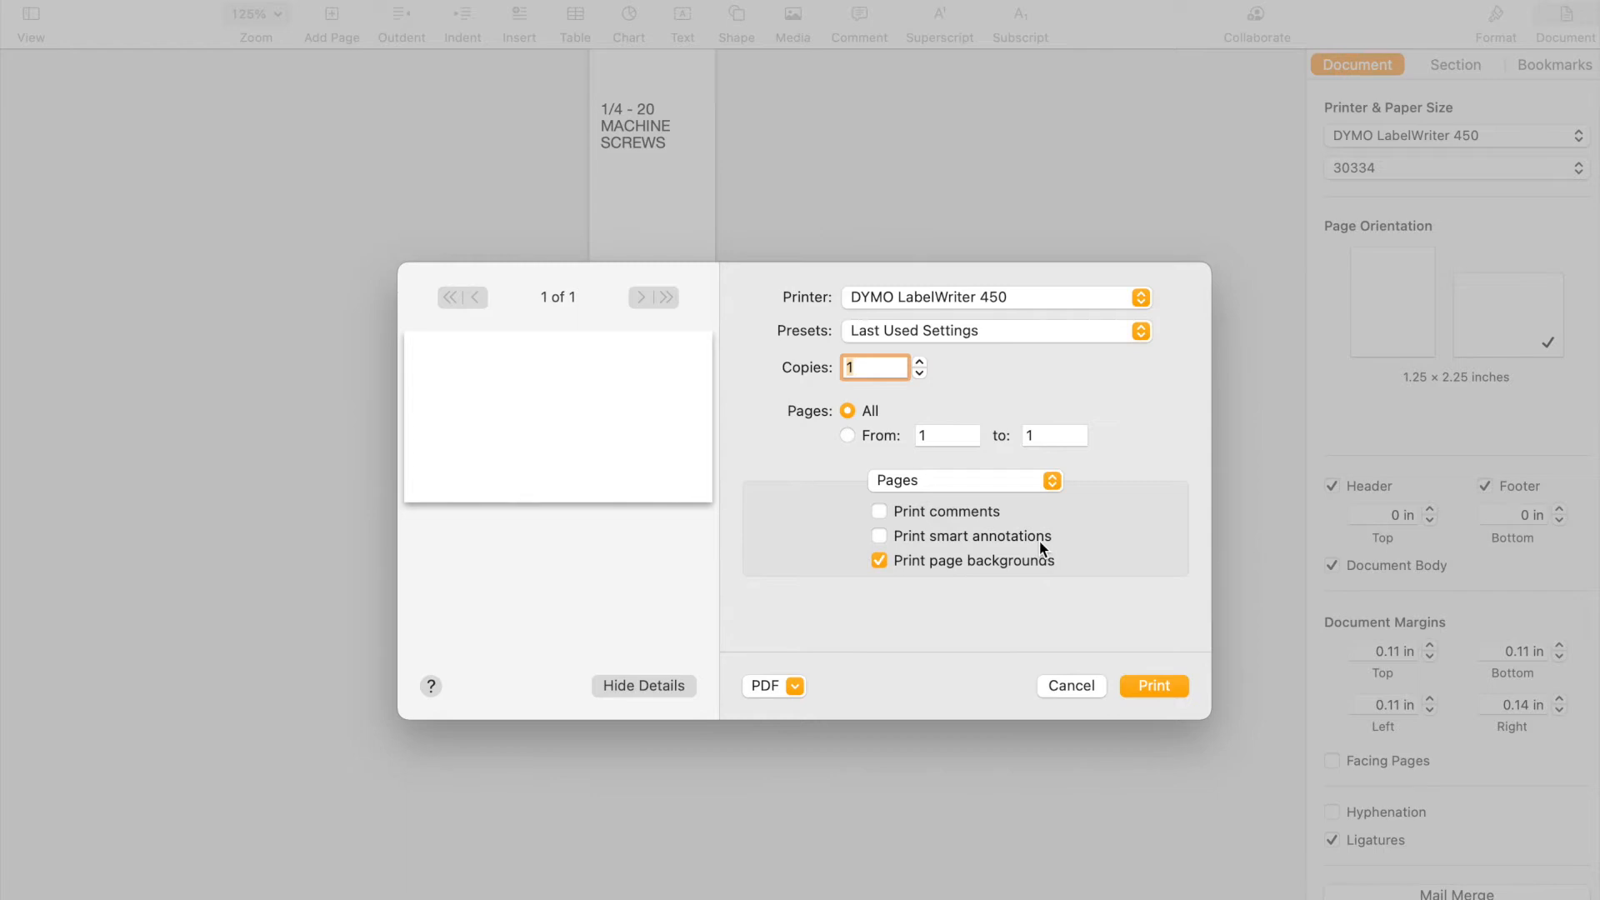
mouse_move(1003, 540)
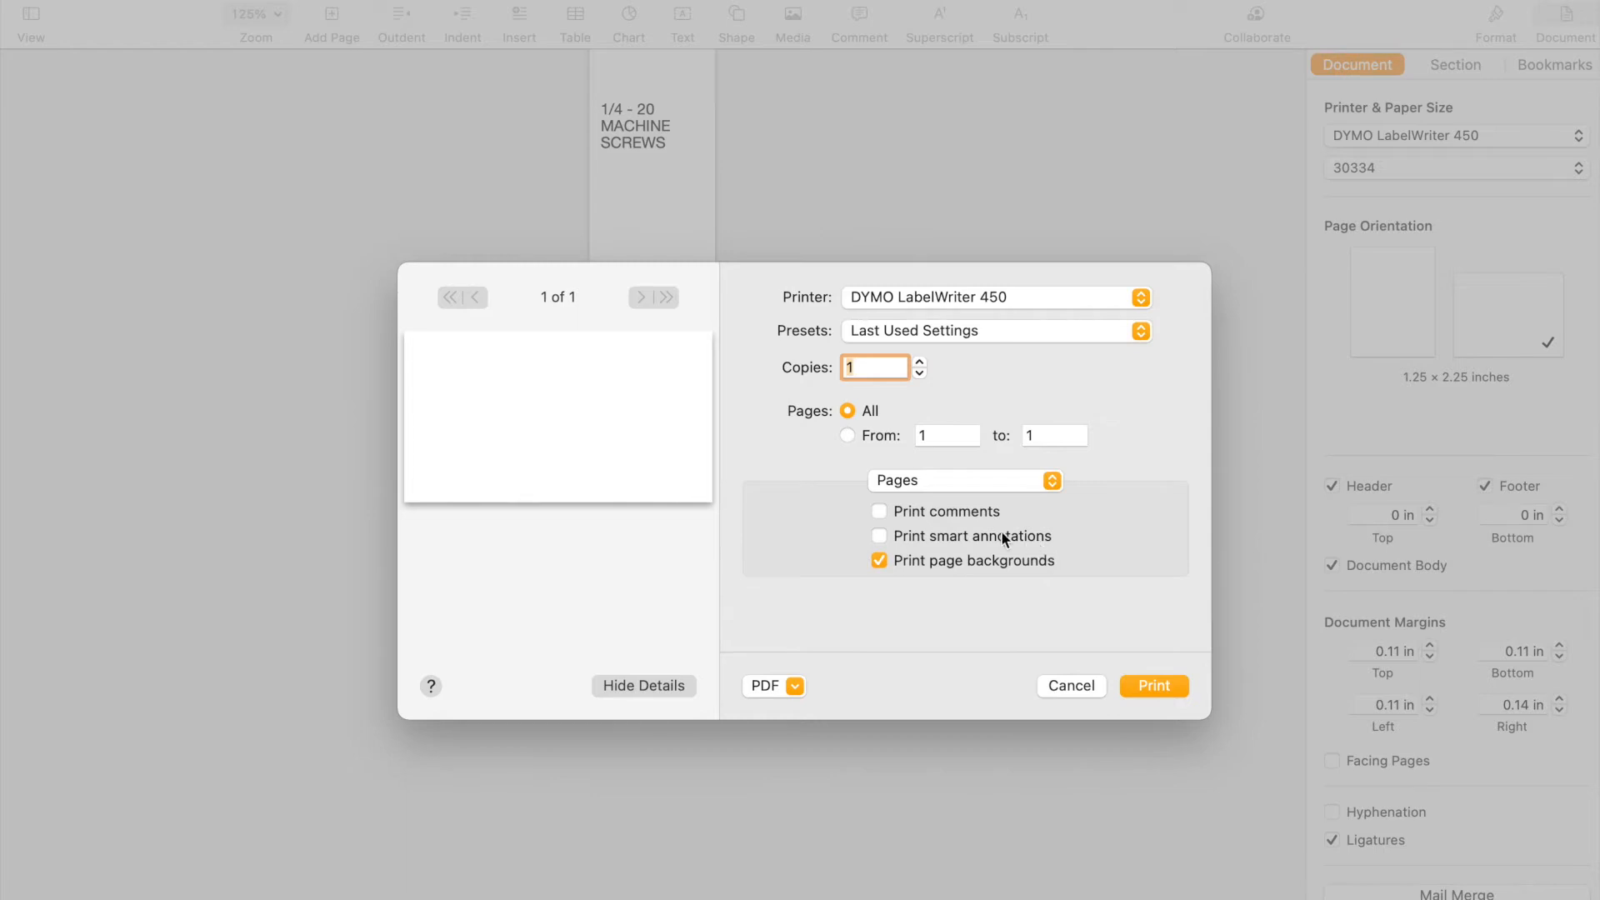
left_click(965, 480)
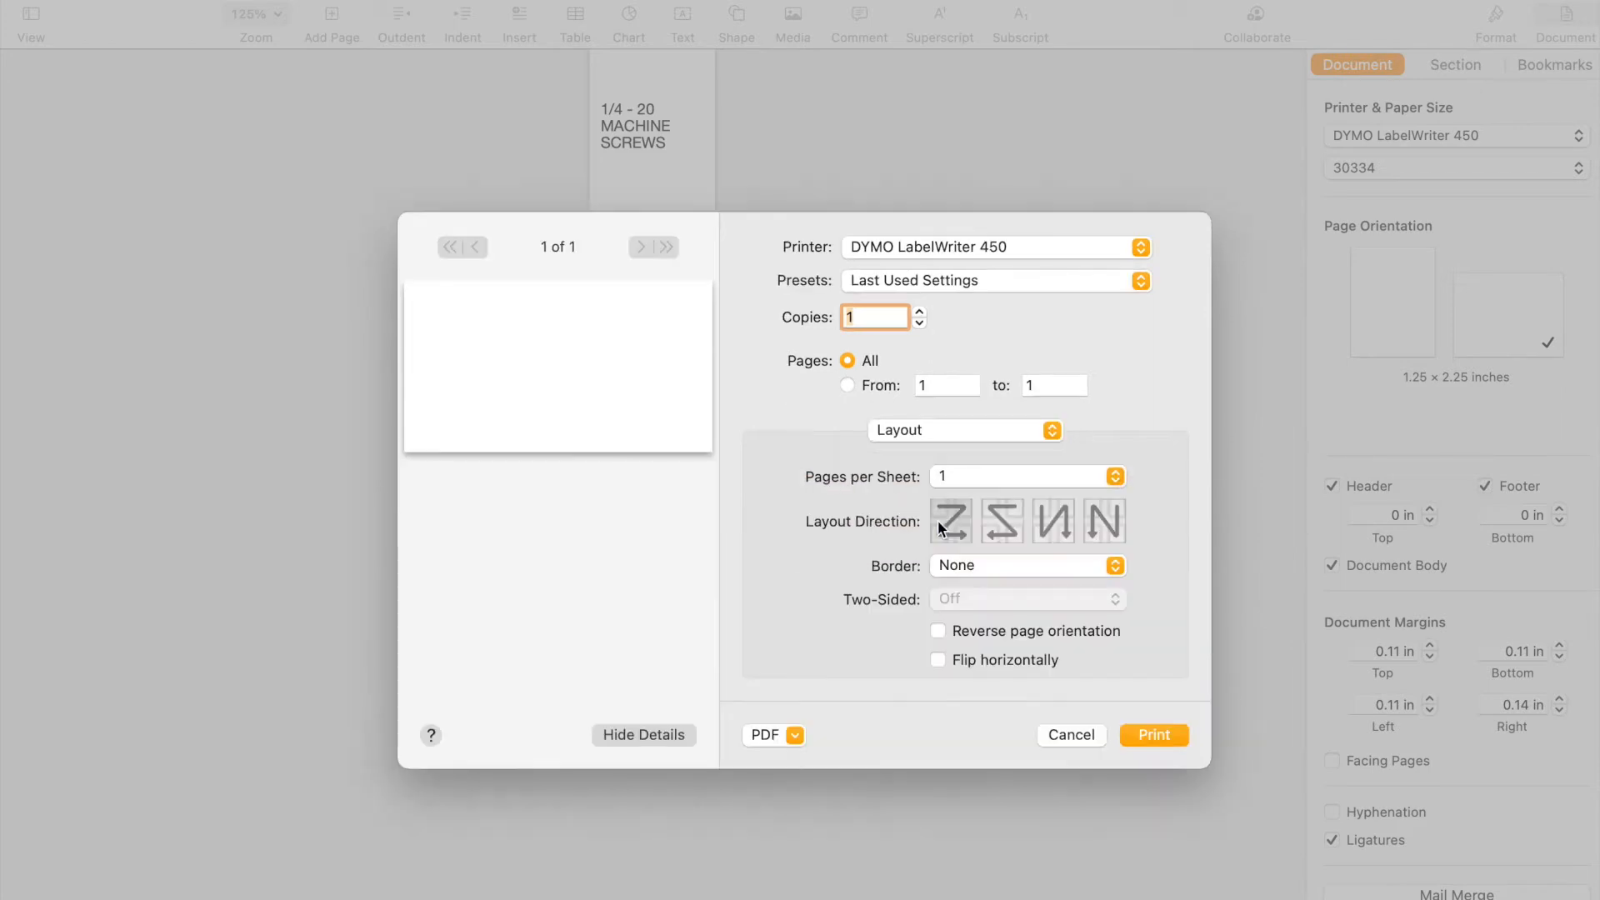
left_click(963, 430)
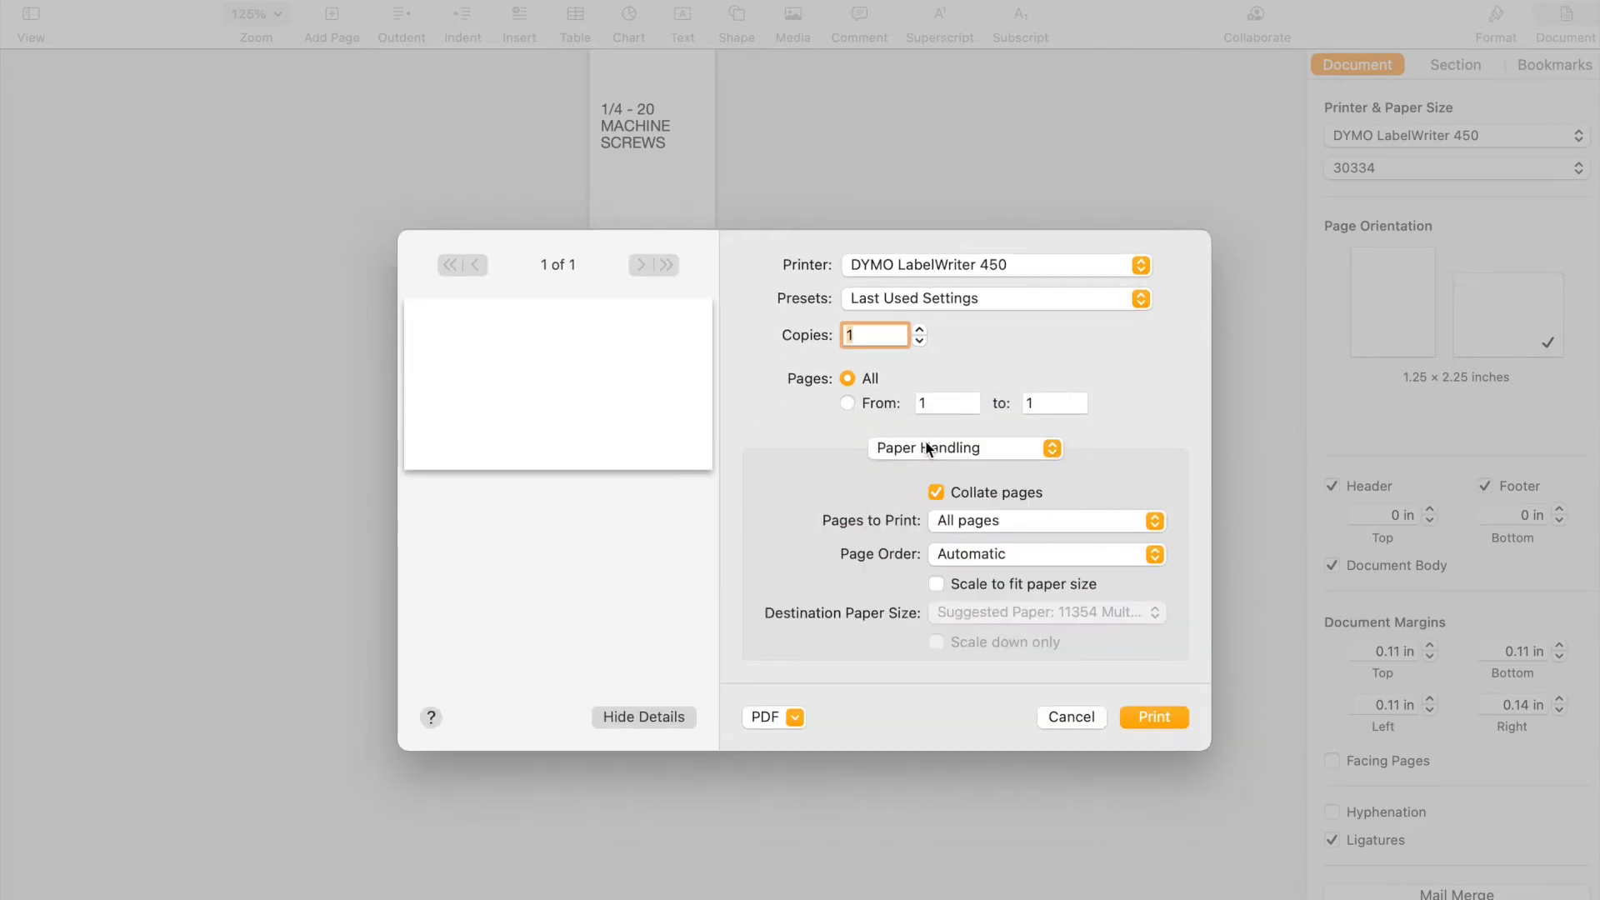
left_click(964, 449)
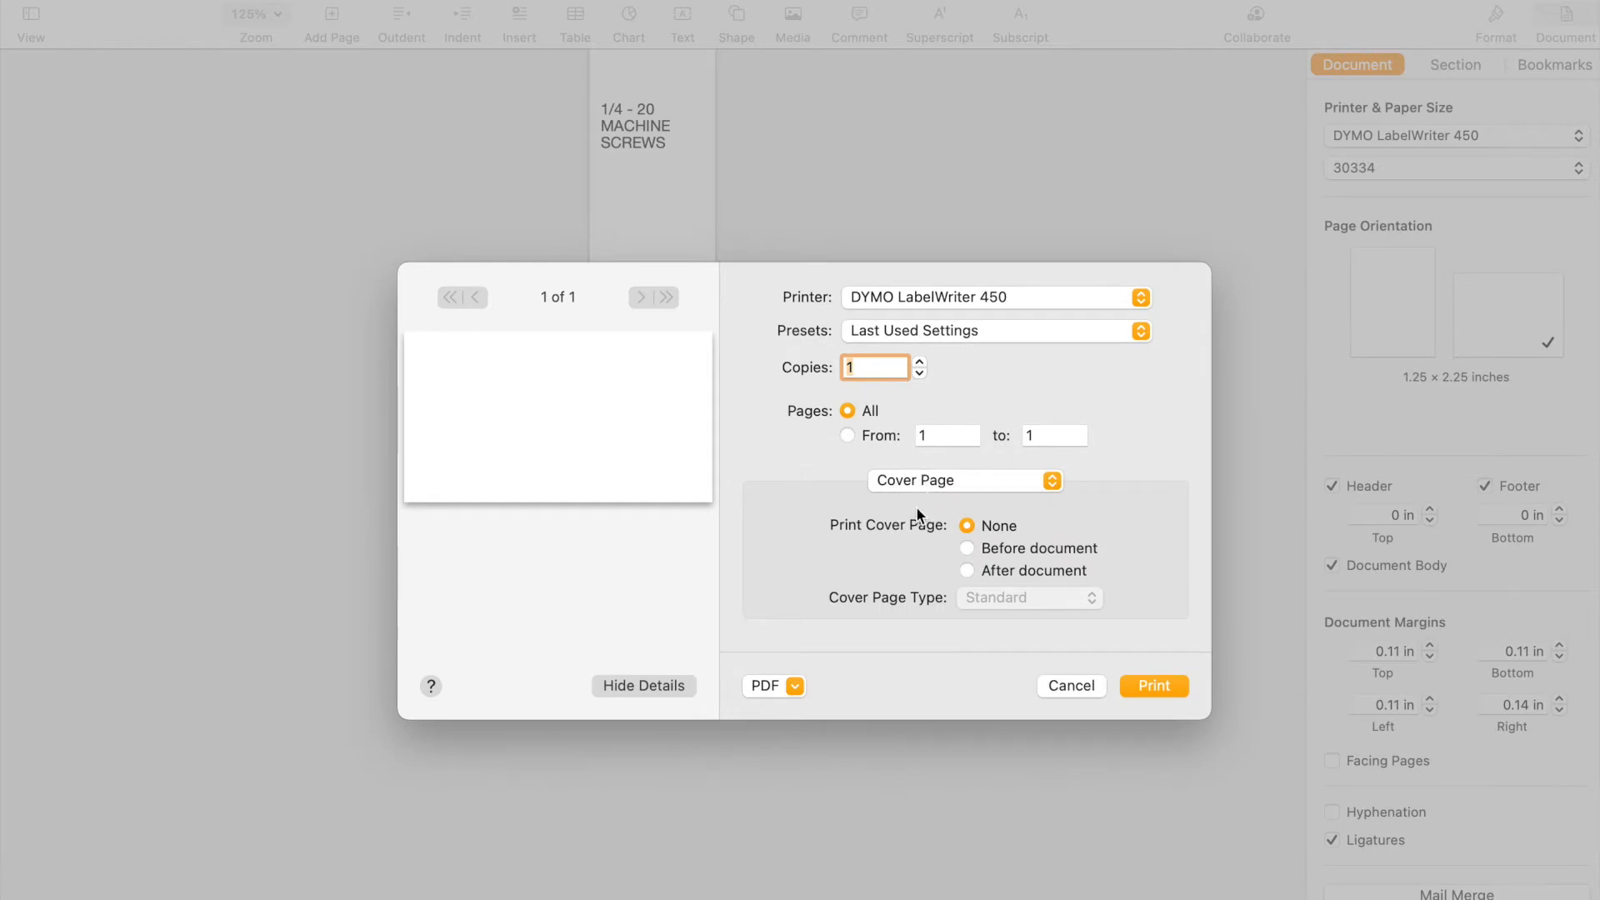
mouse_move(1056, 673)
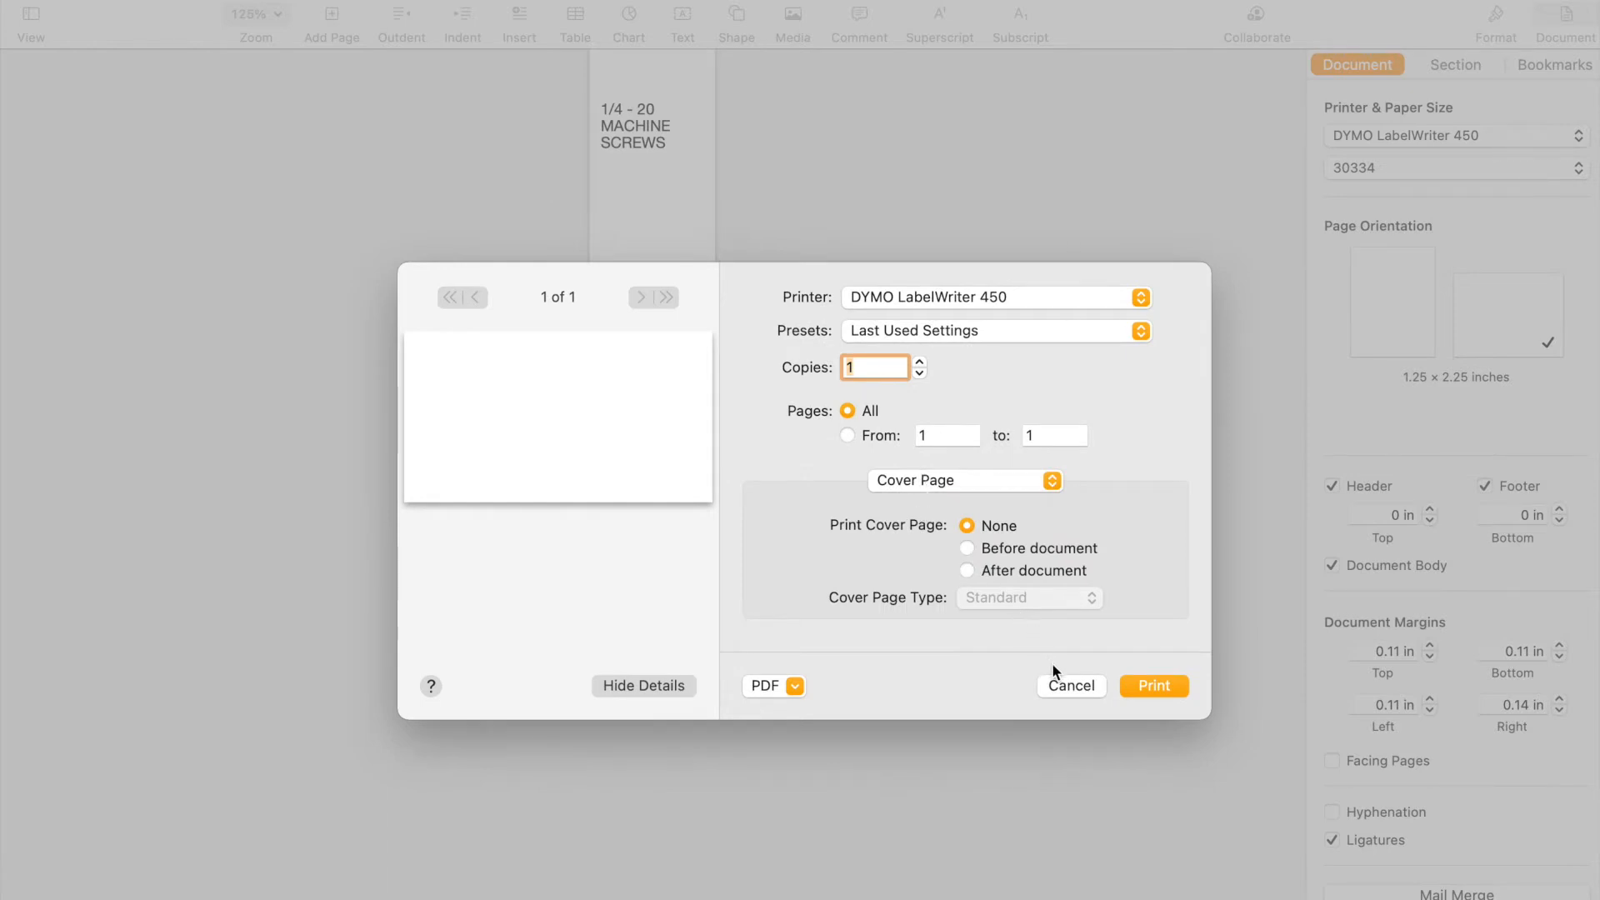
left_click(1070, 685)
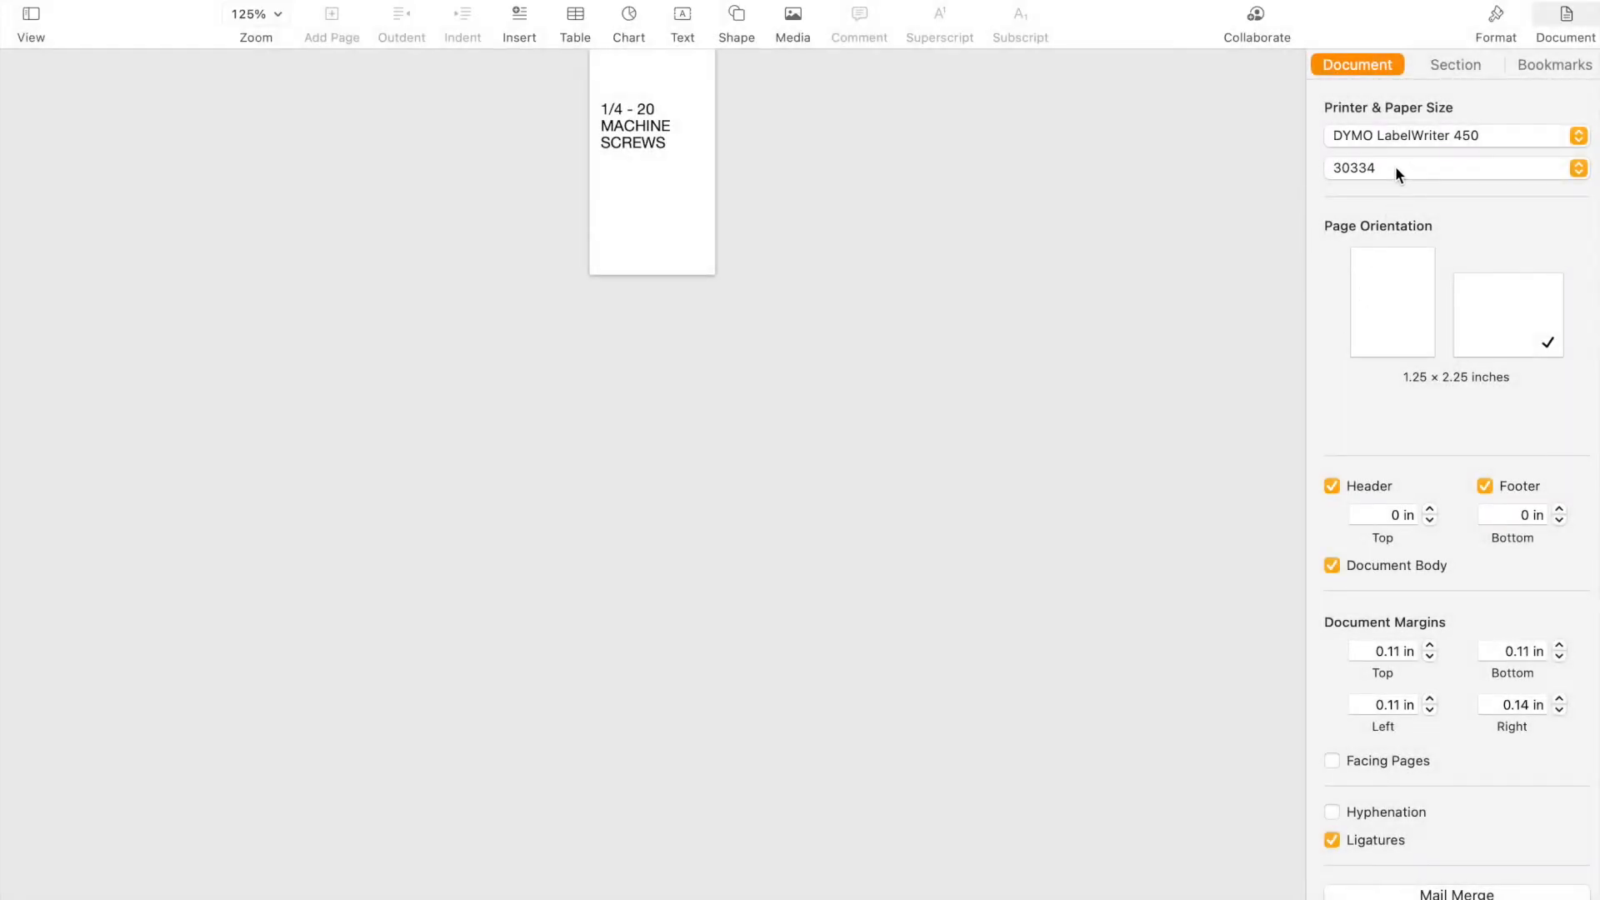
mouse_move(1188, 301)
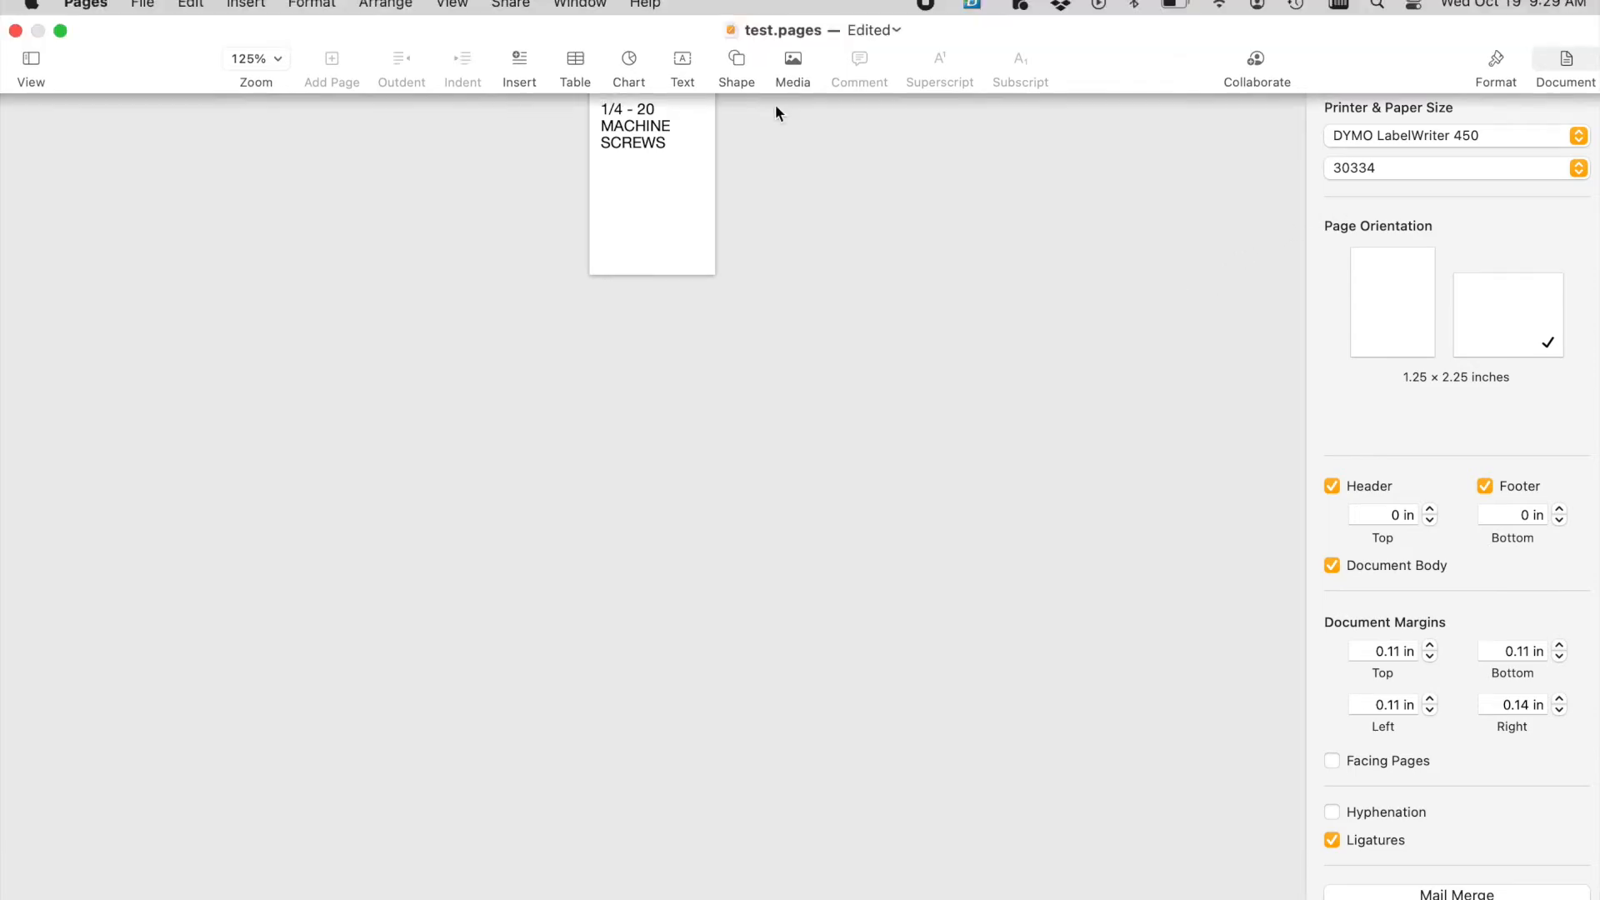
Choose the test 30334 paper size for the DYMO LabelWriter 450, landscape 2.25 × 1.25 in.
left_click(1453, 167)
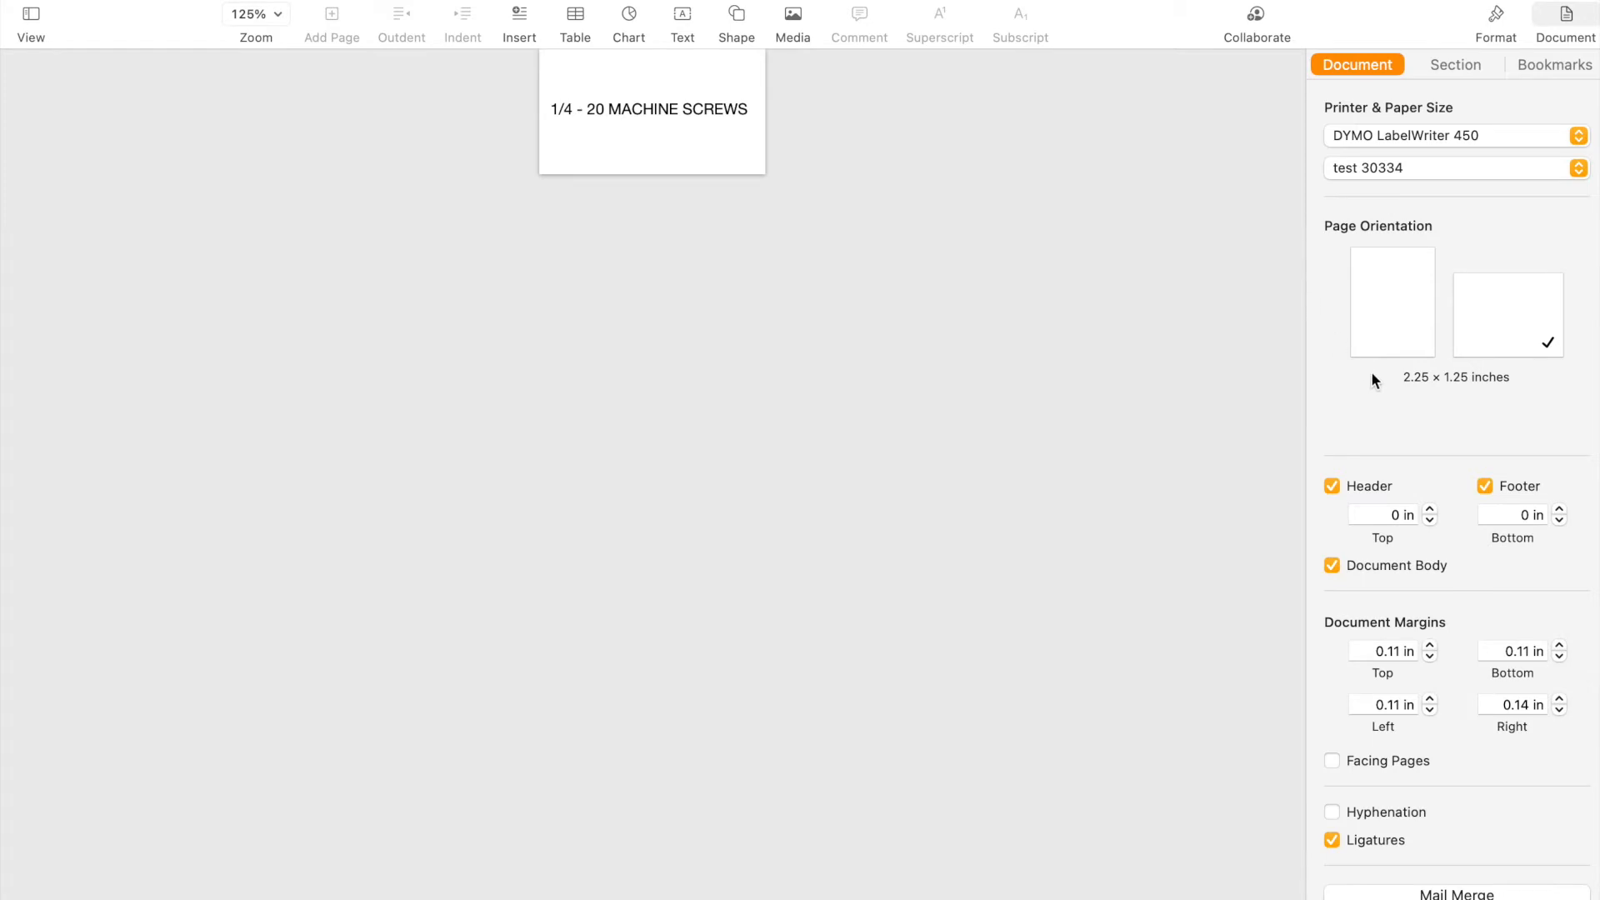
mouse_move(1408, 384)
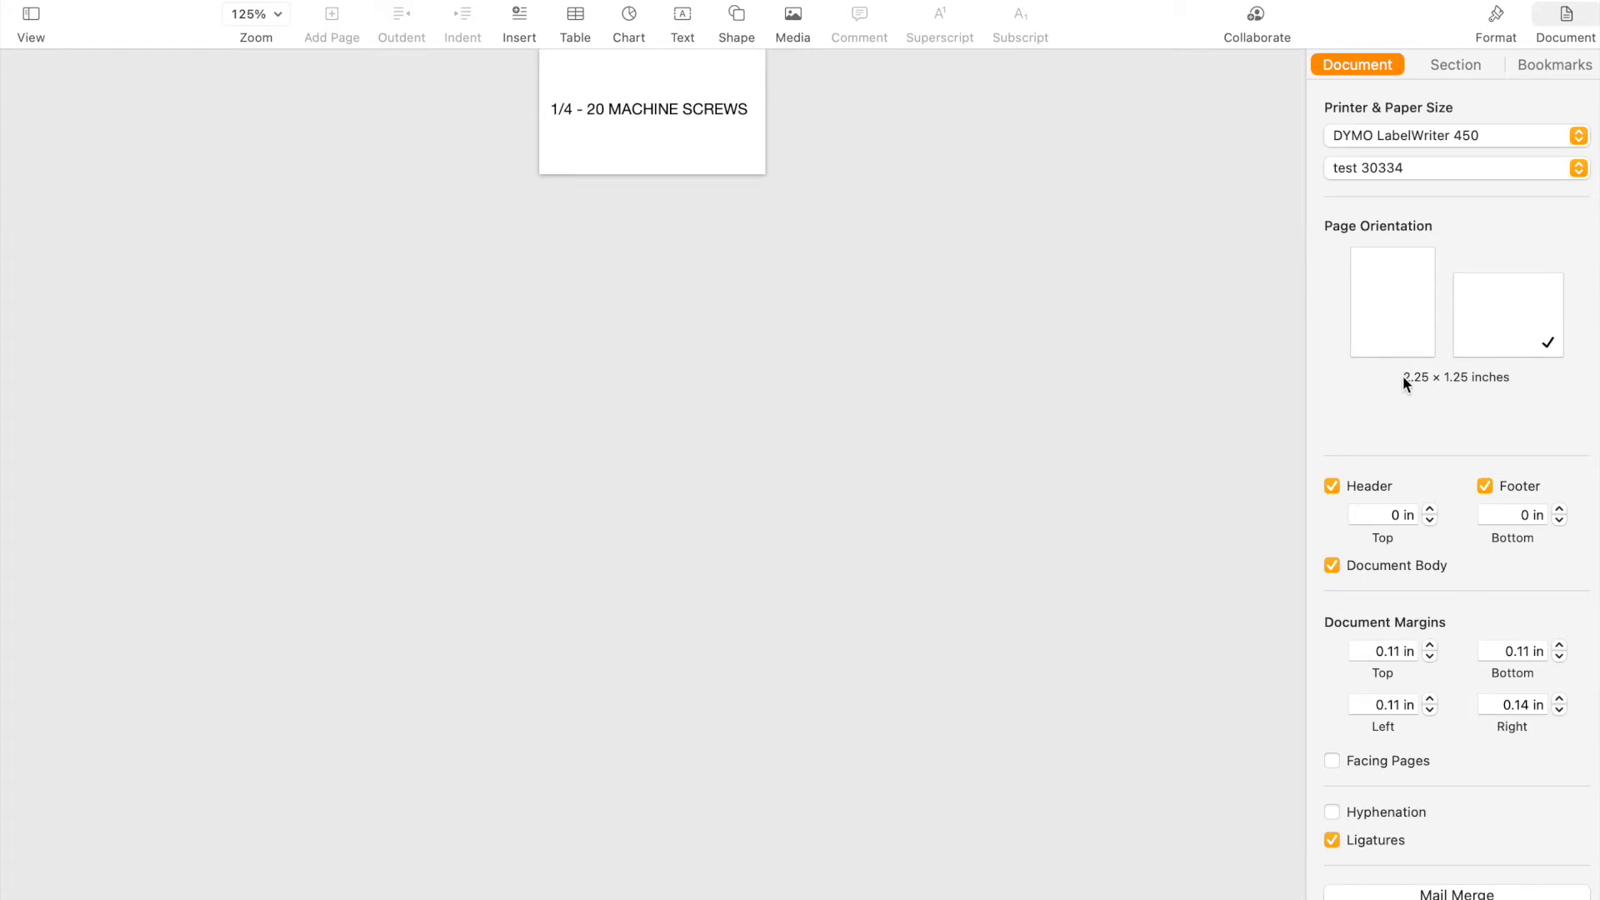
mouse_move(688, 250)
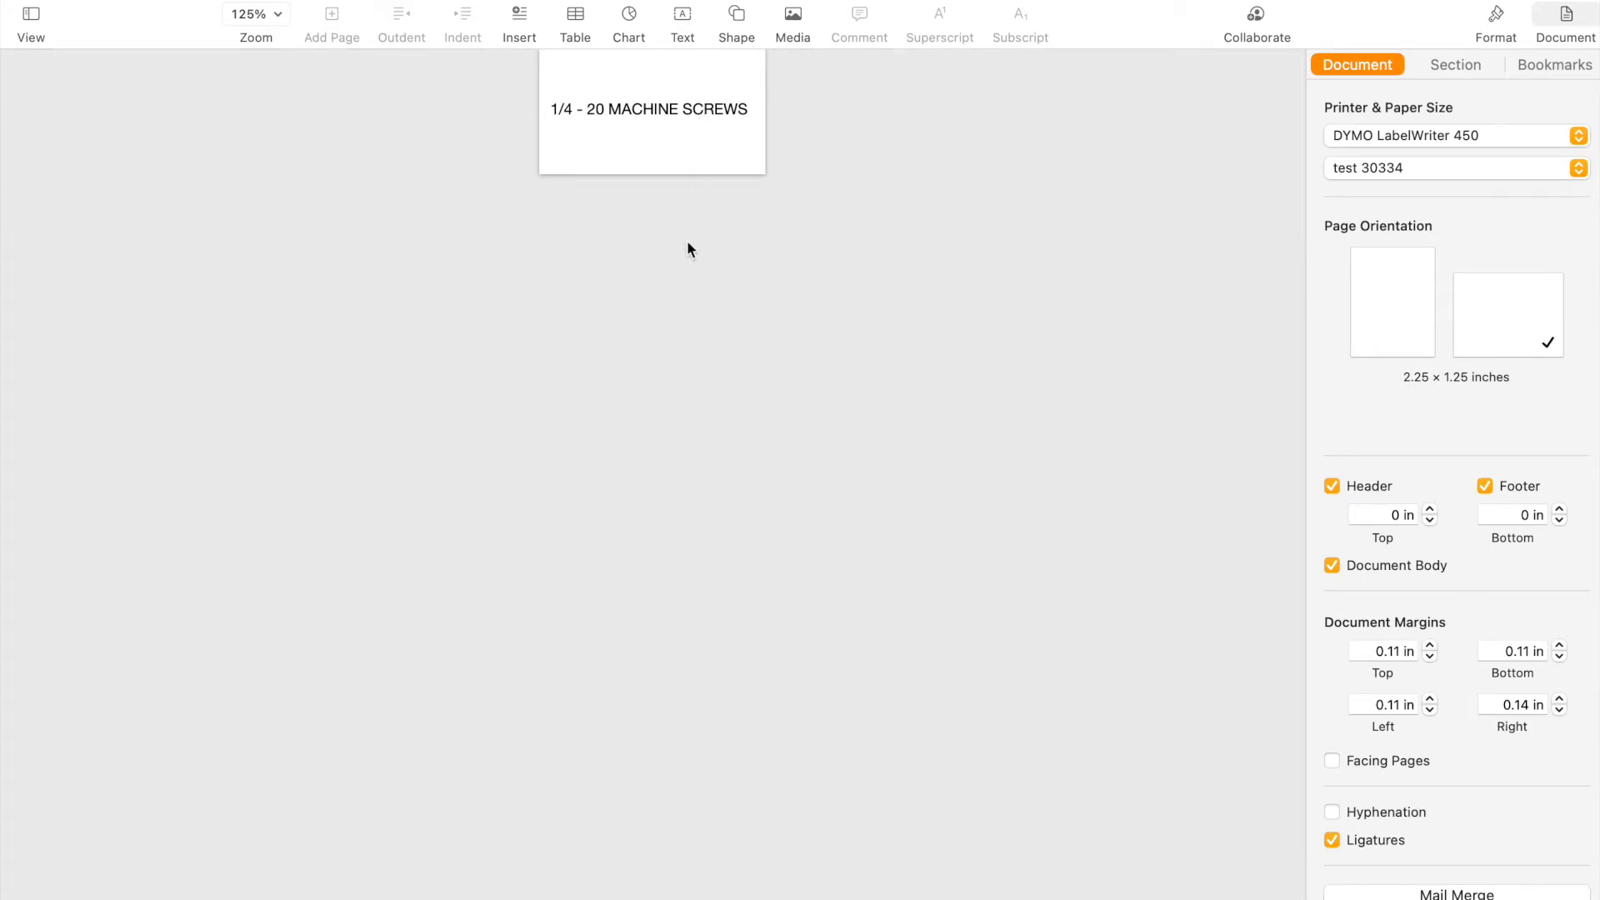
mouse_move(1427, 335)
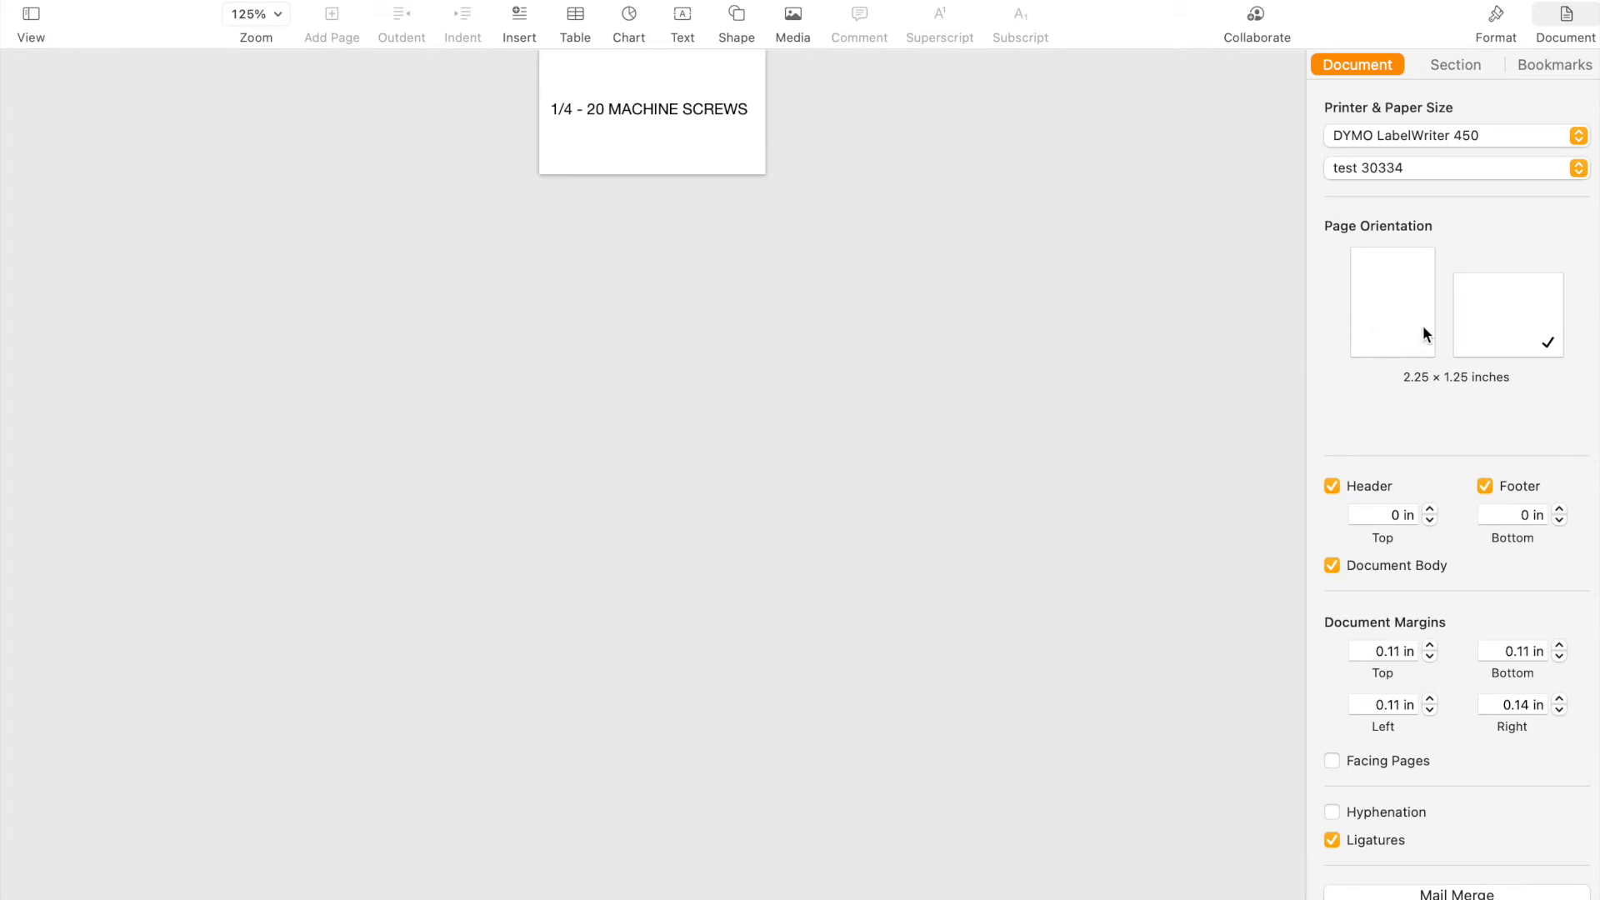
Print the one-line 1/4 - 20 MACHINE SCREWS label on the DYMO LabelWriter 450.
key("cmd+p")
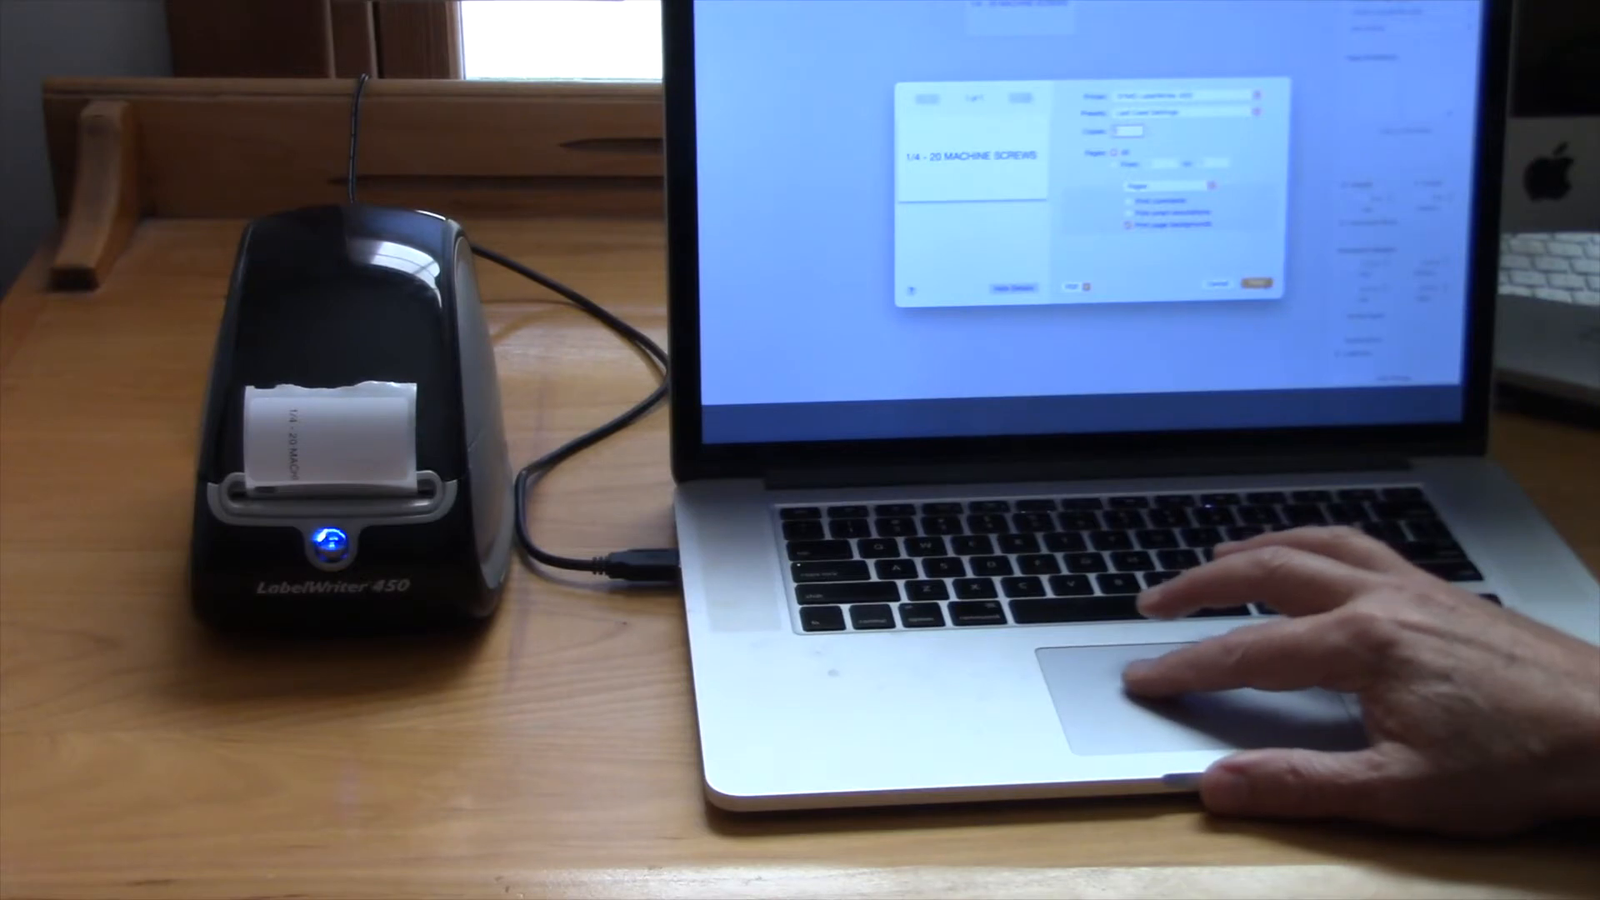
left_click(1258, 283)
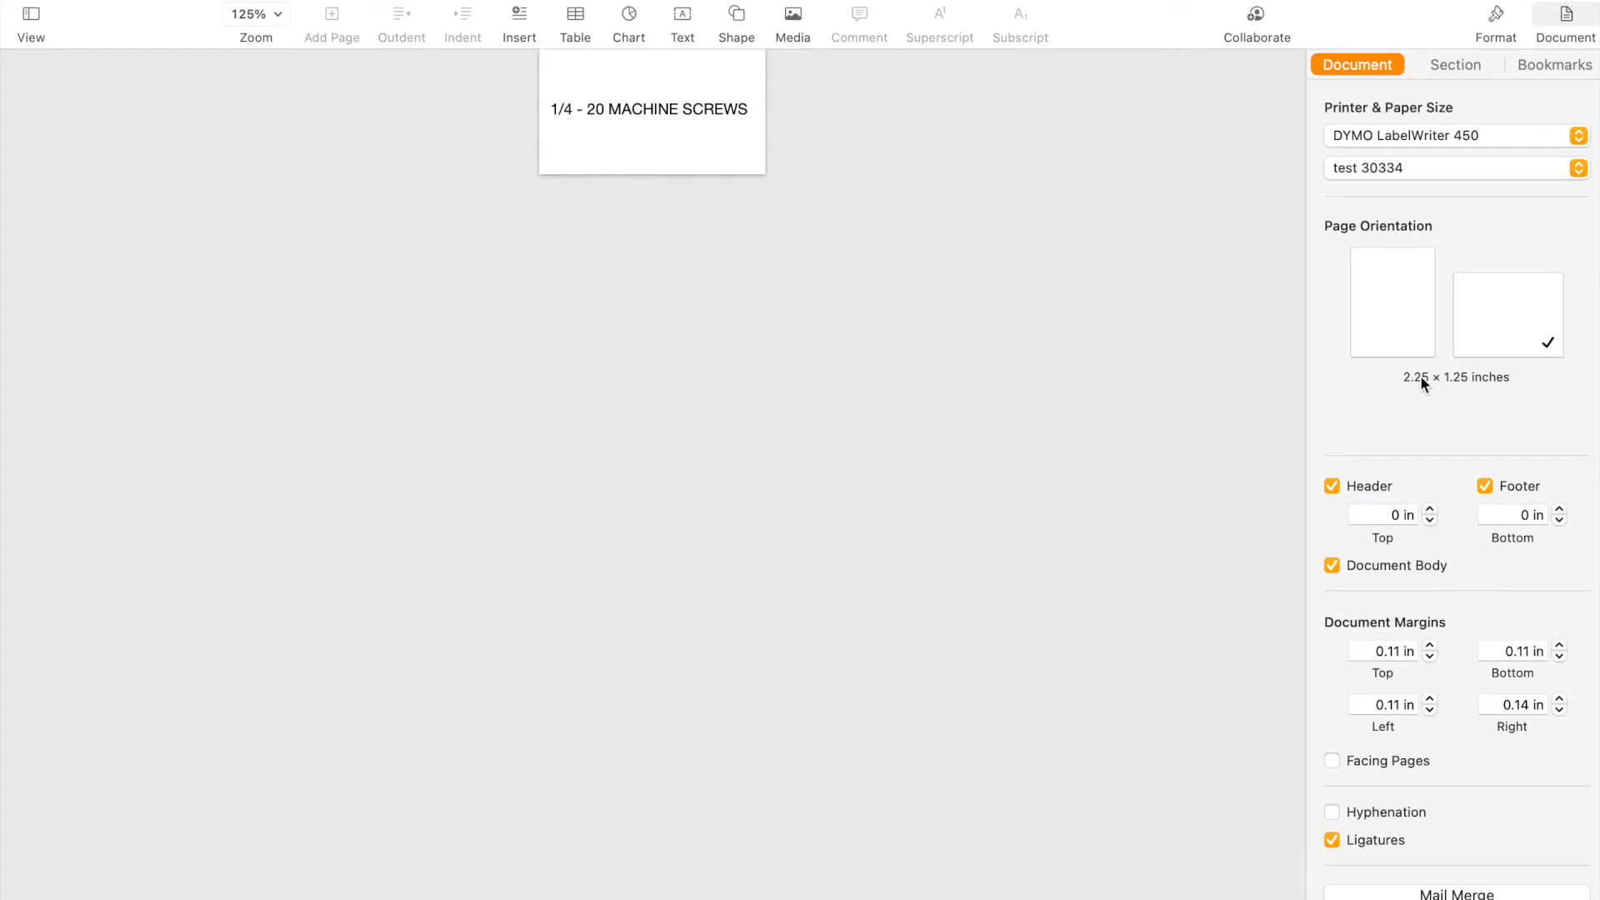
mouse_move(1416, 388)
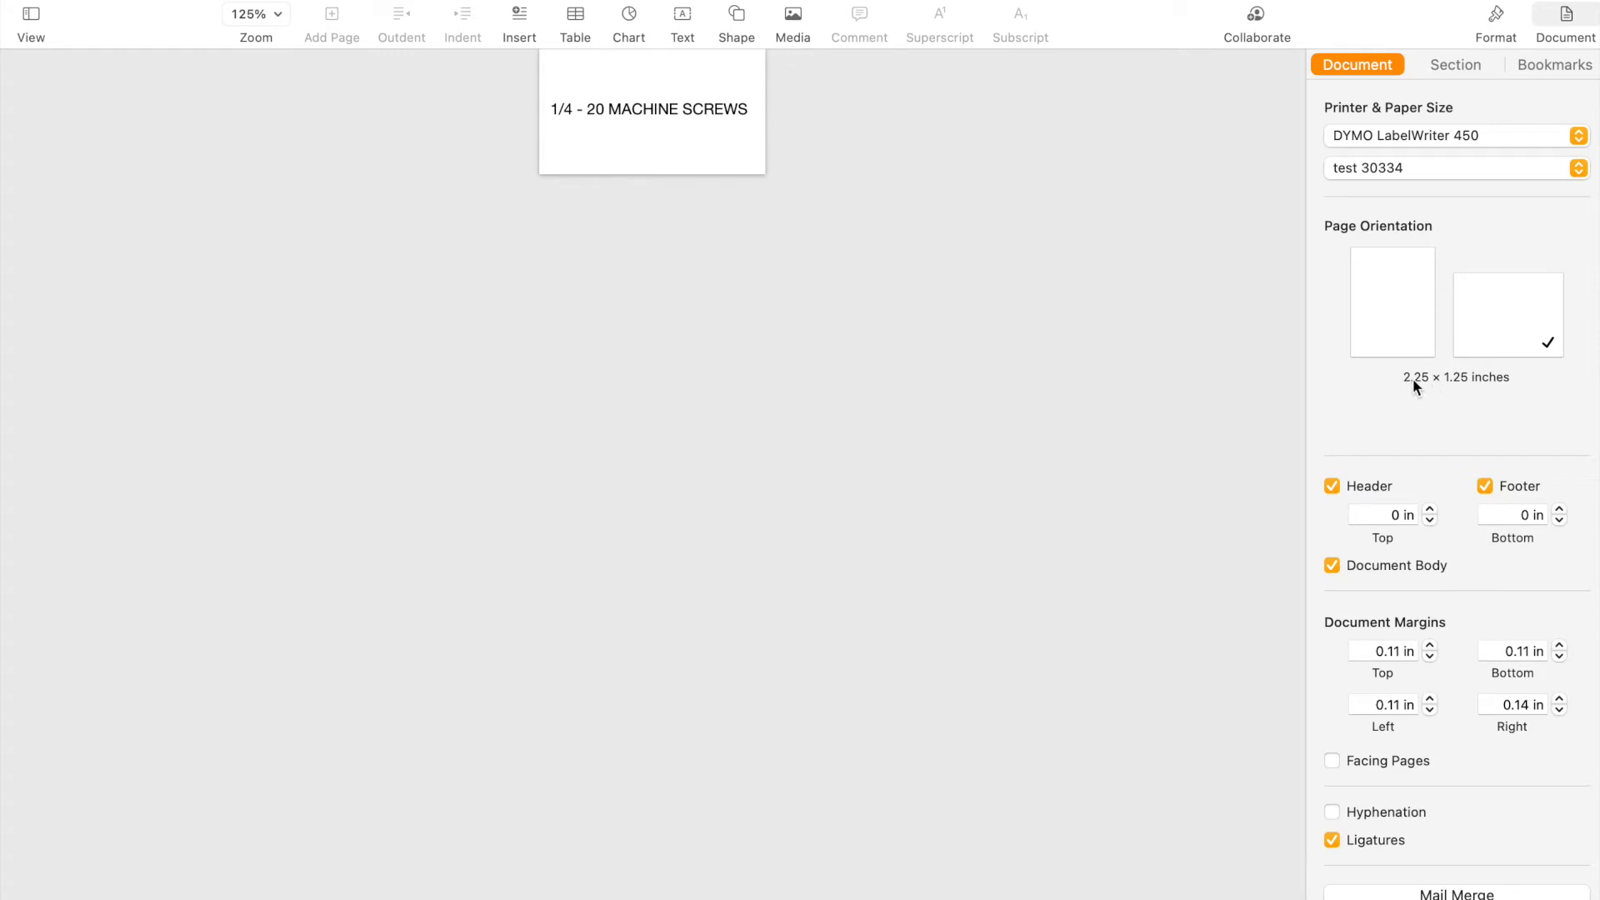
Switch the document back to the standard 30334 paper size, 1.25 × 2.25 in.
left_click(1448, 168)
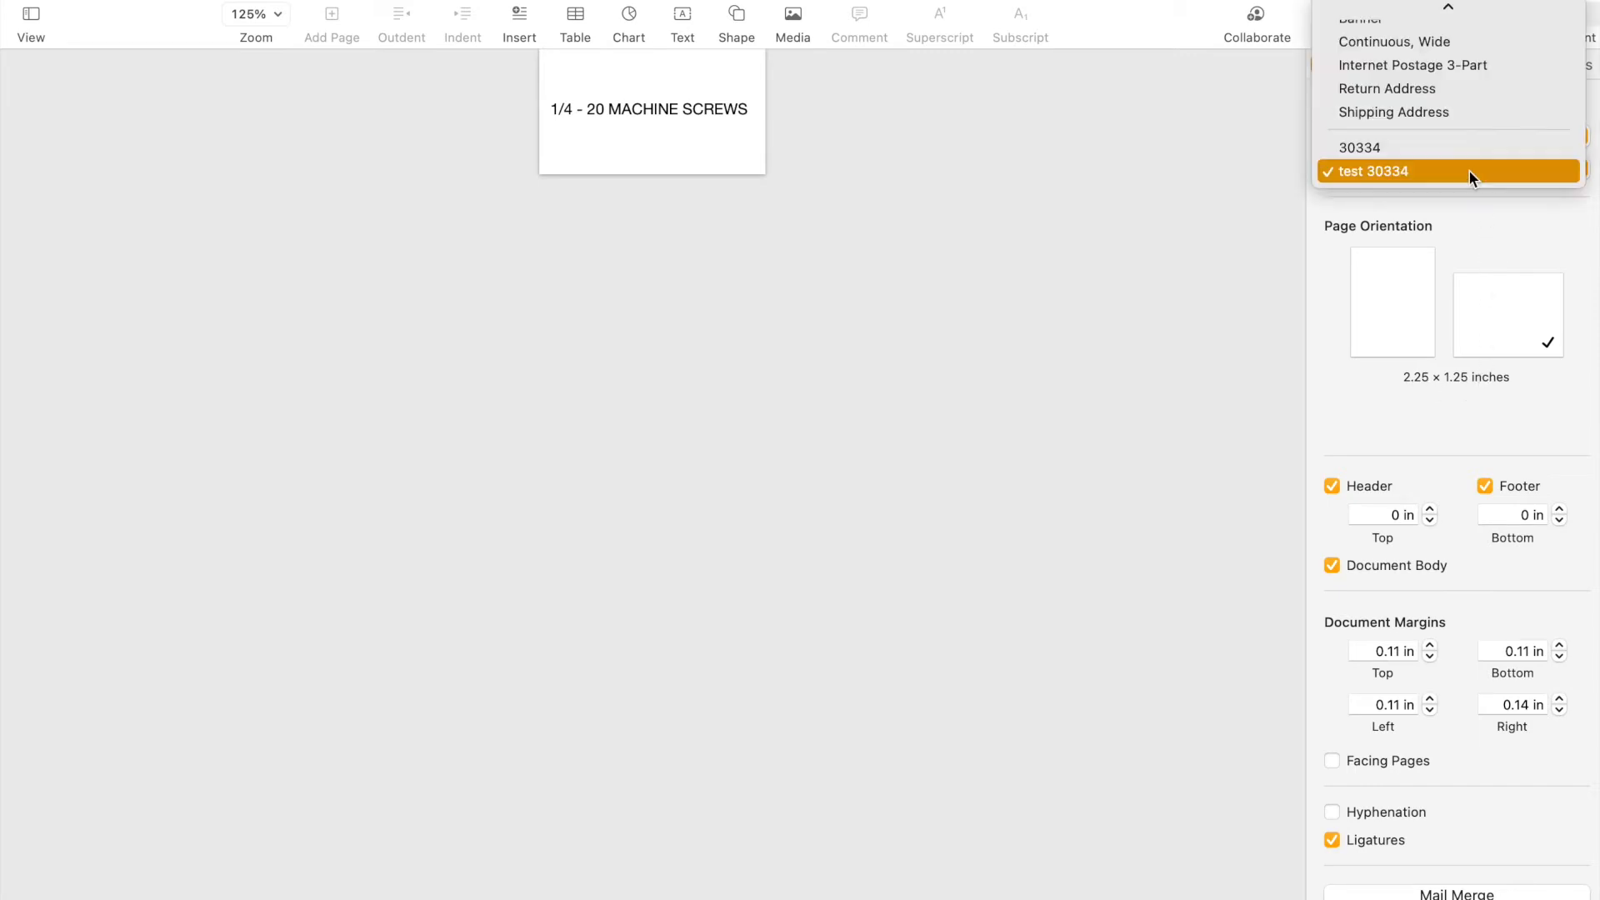
left_click(1371, 170)
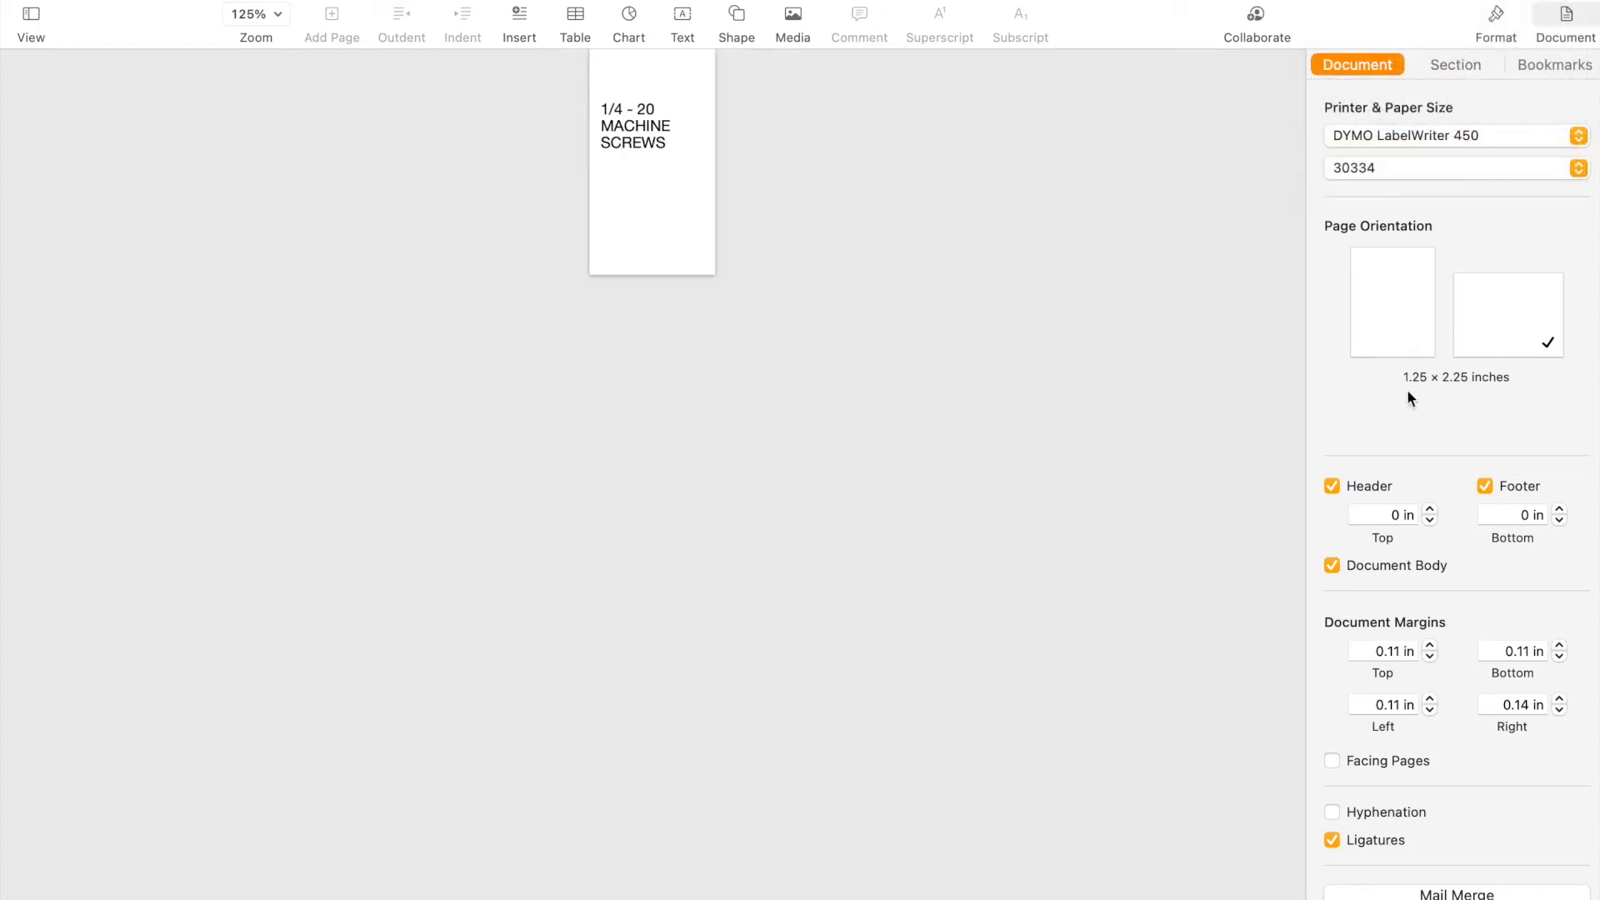
mouse_move(1457, 390)
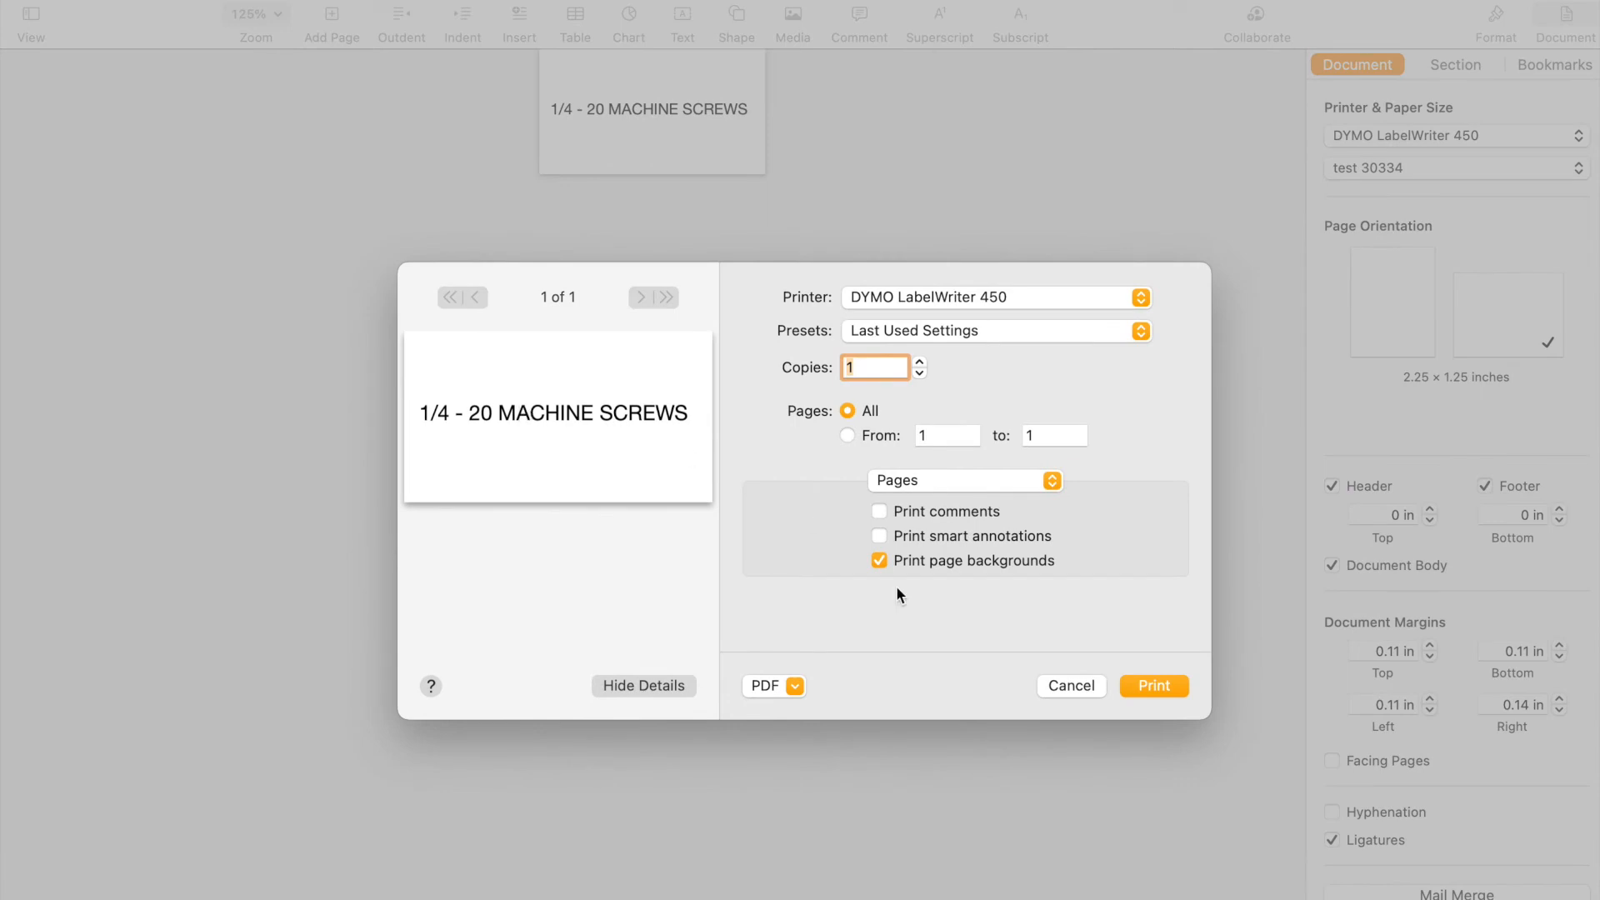
mouse_move(1071, 693)
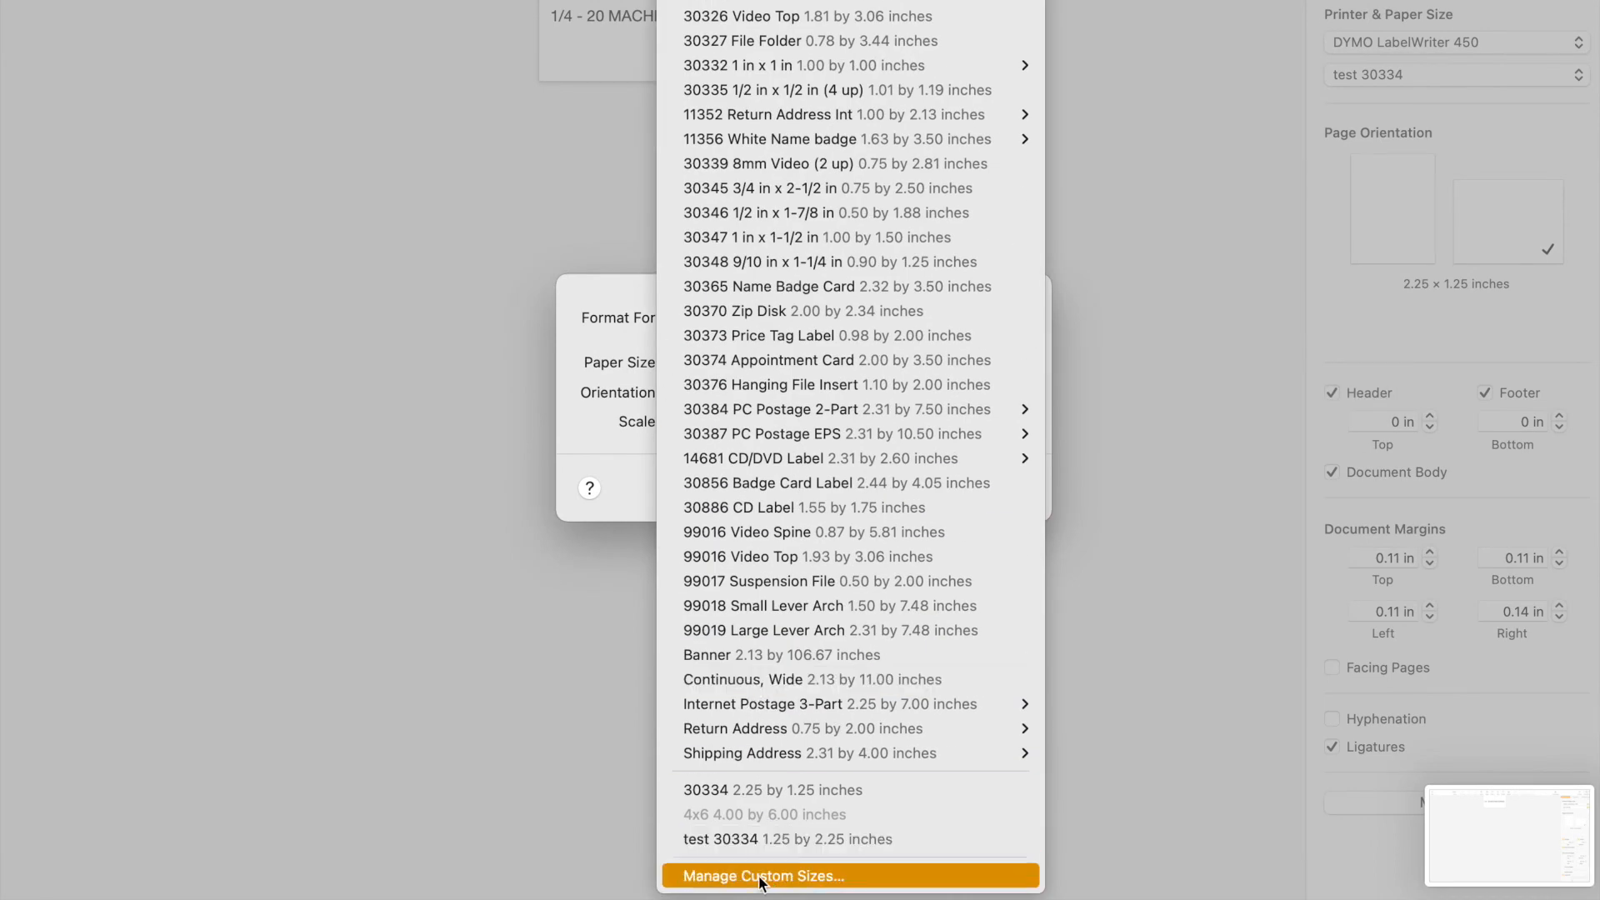
In Manage Custom Sizes, rename 'test 30334' to '30334 - CORRECT' at 1.25 × 2.25 in.
left_click(761, 875)
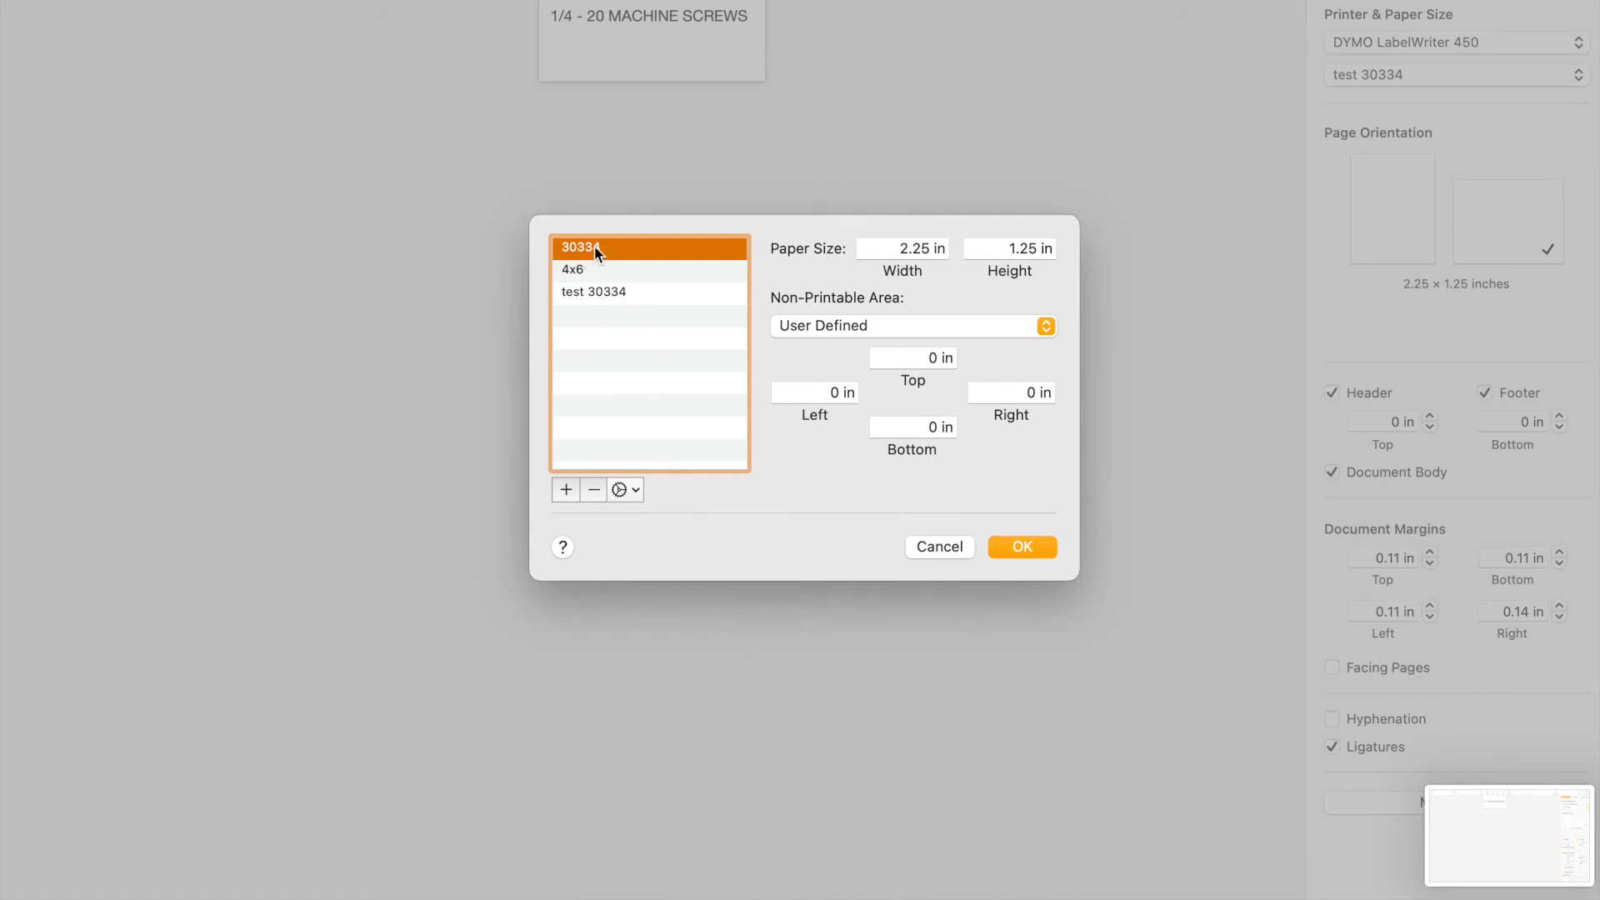
mouse_move(1086, 277)
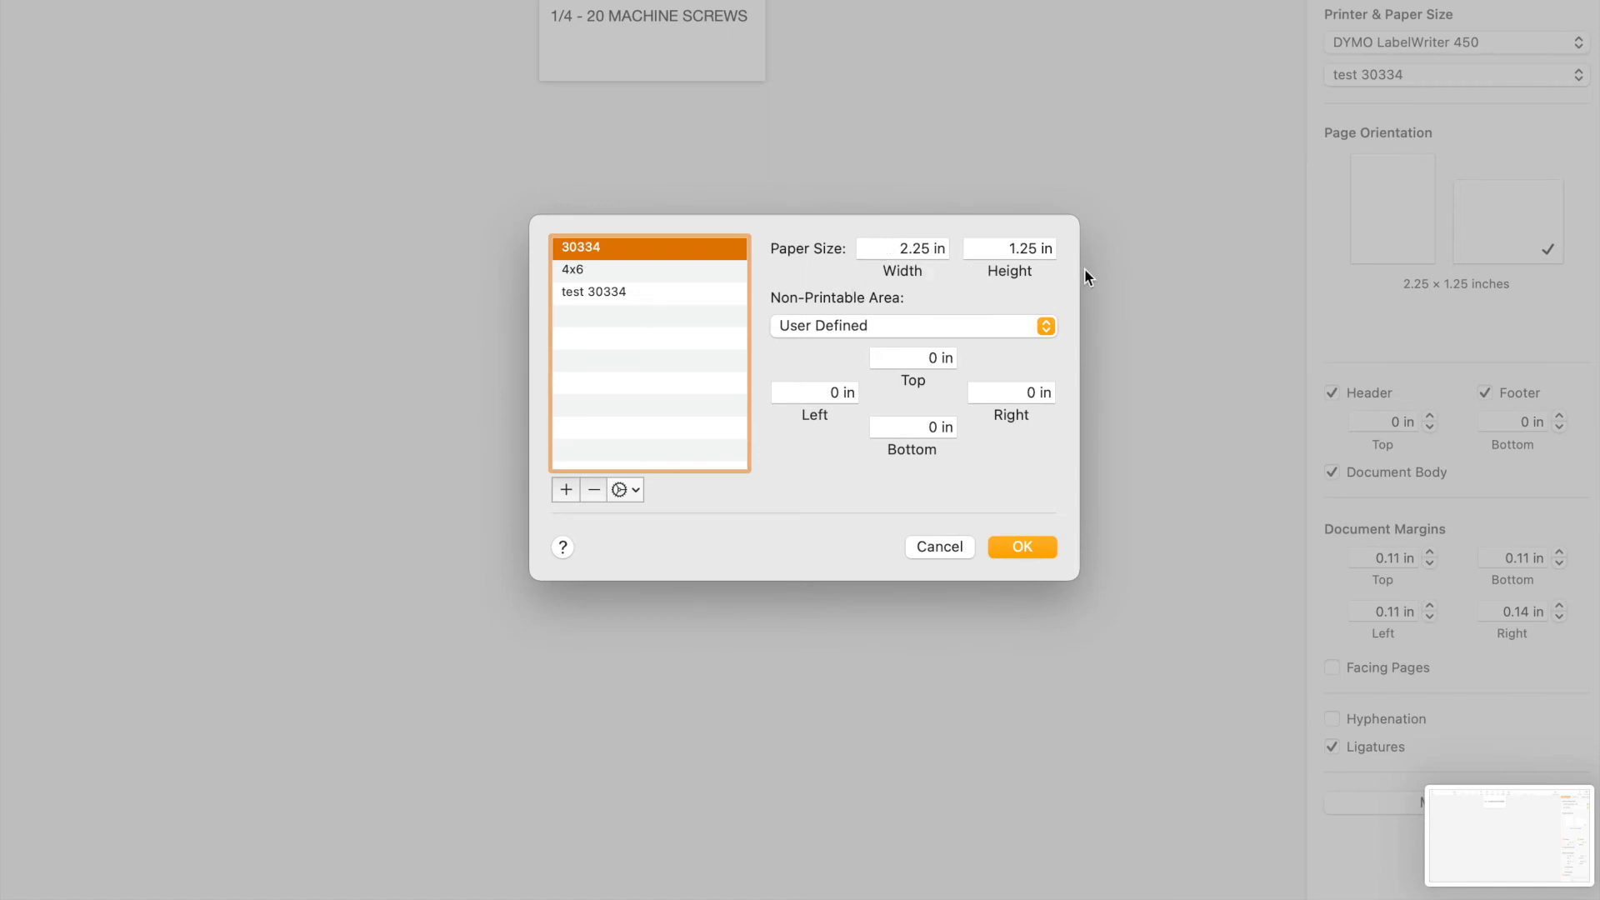
mouse_move(640, 297)
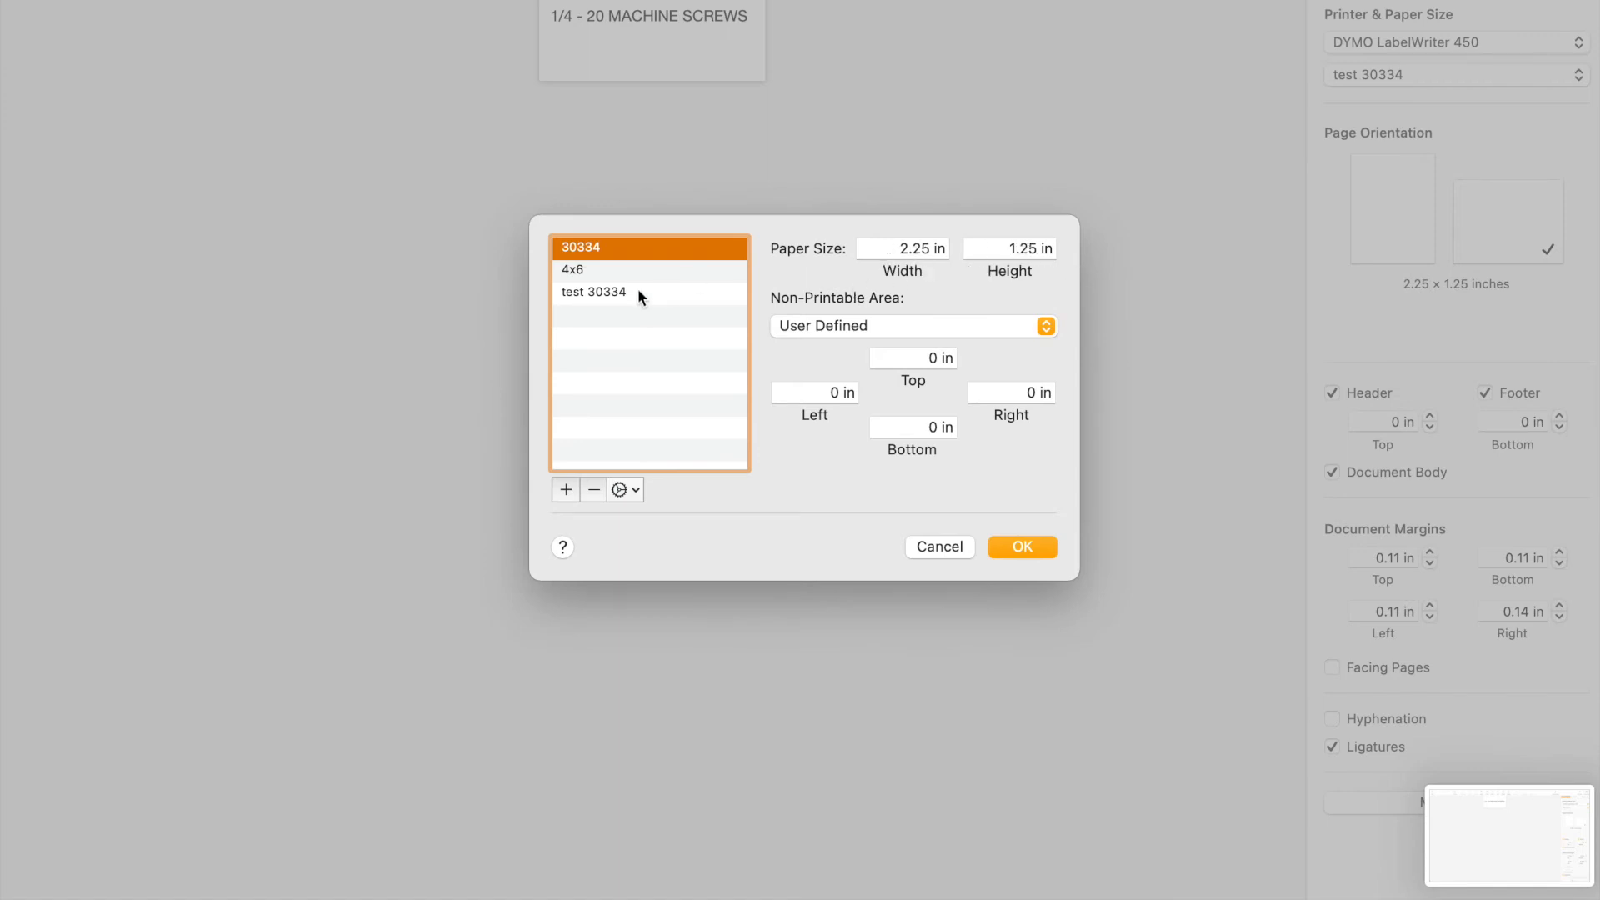
mouse_move(567, 495)
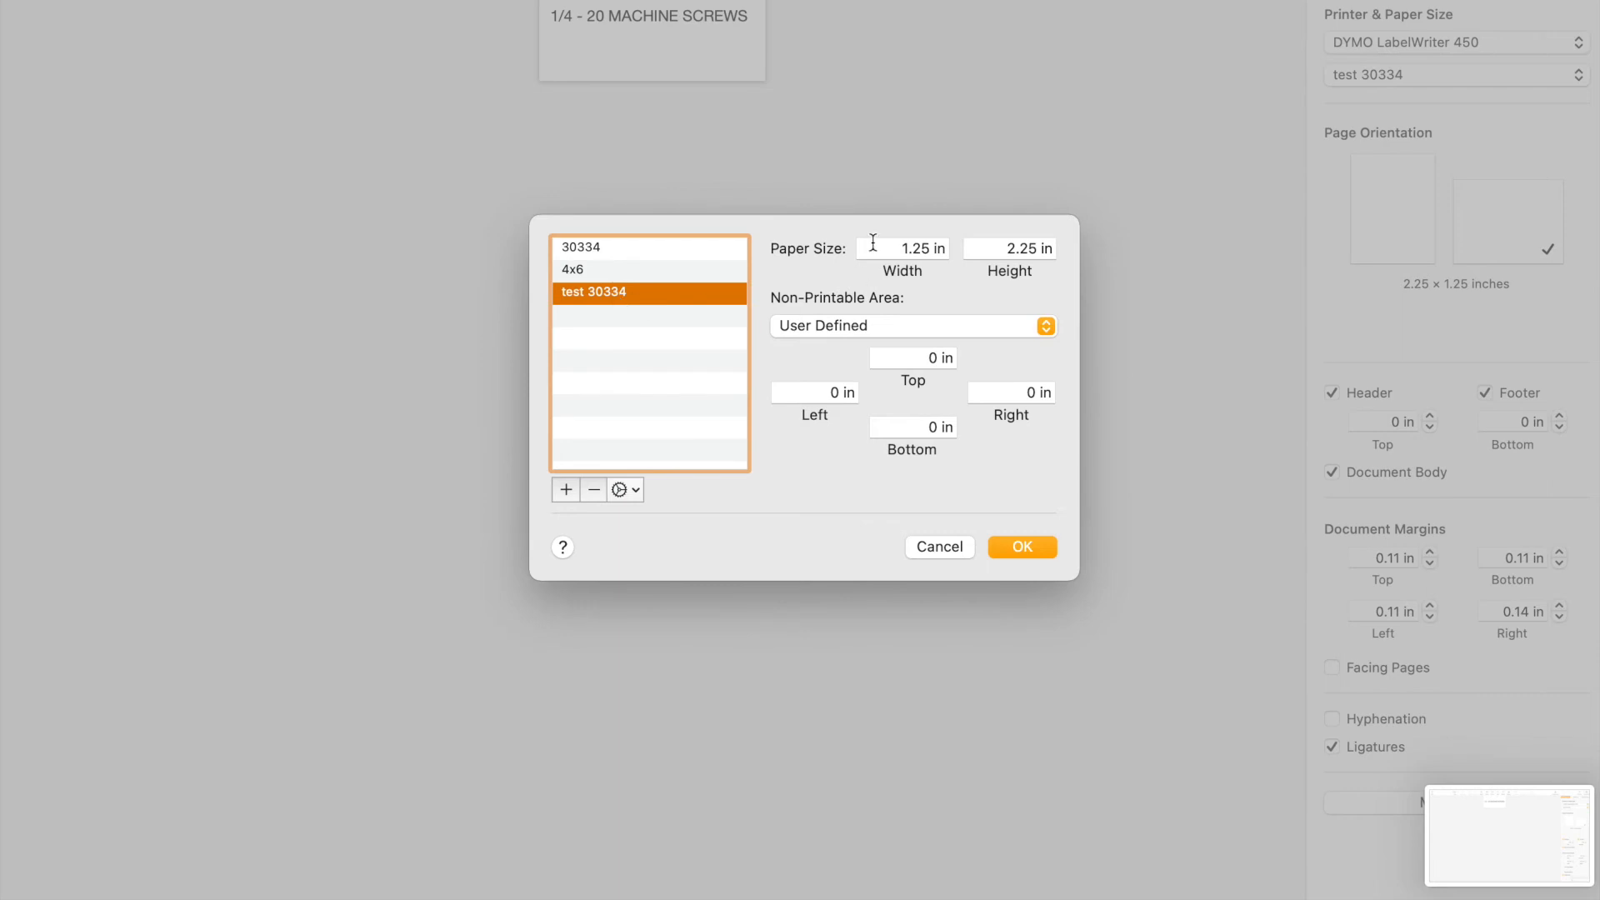
mouse_move(930, 280)
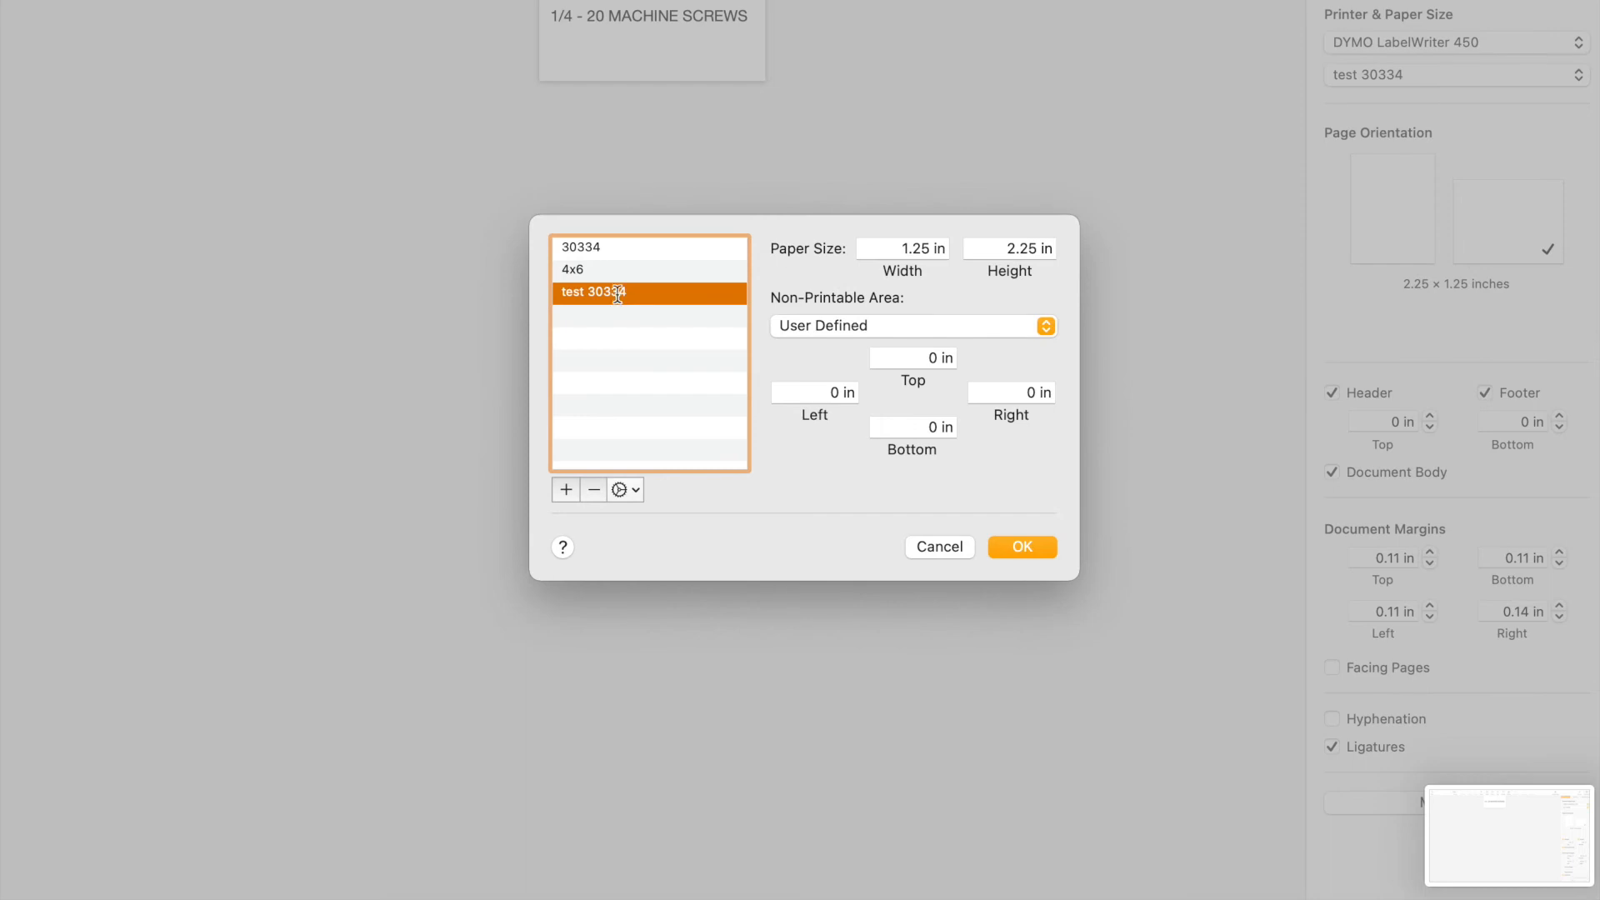
double_click(591, 292)
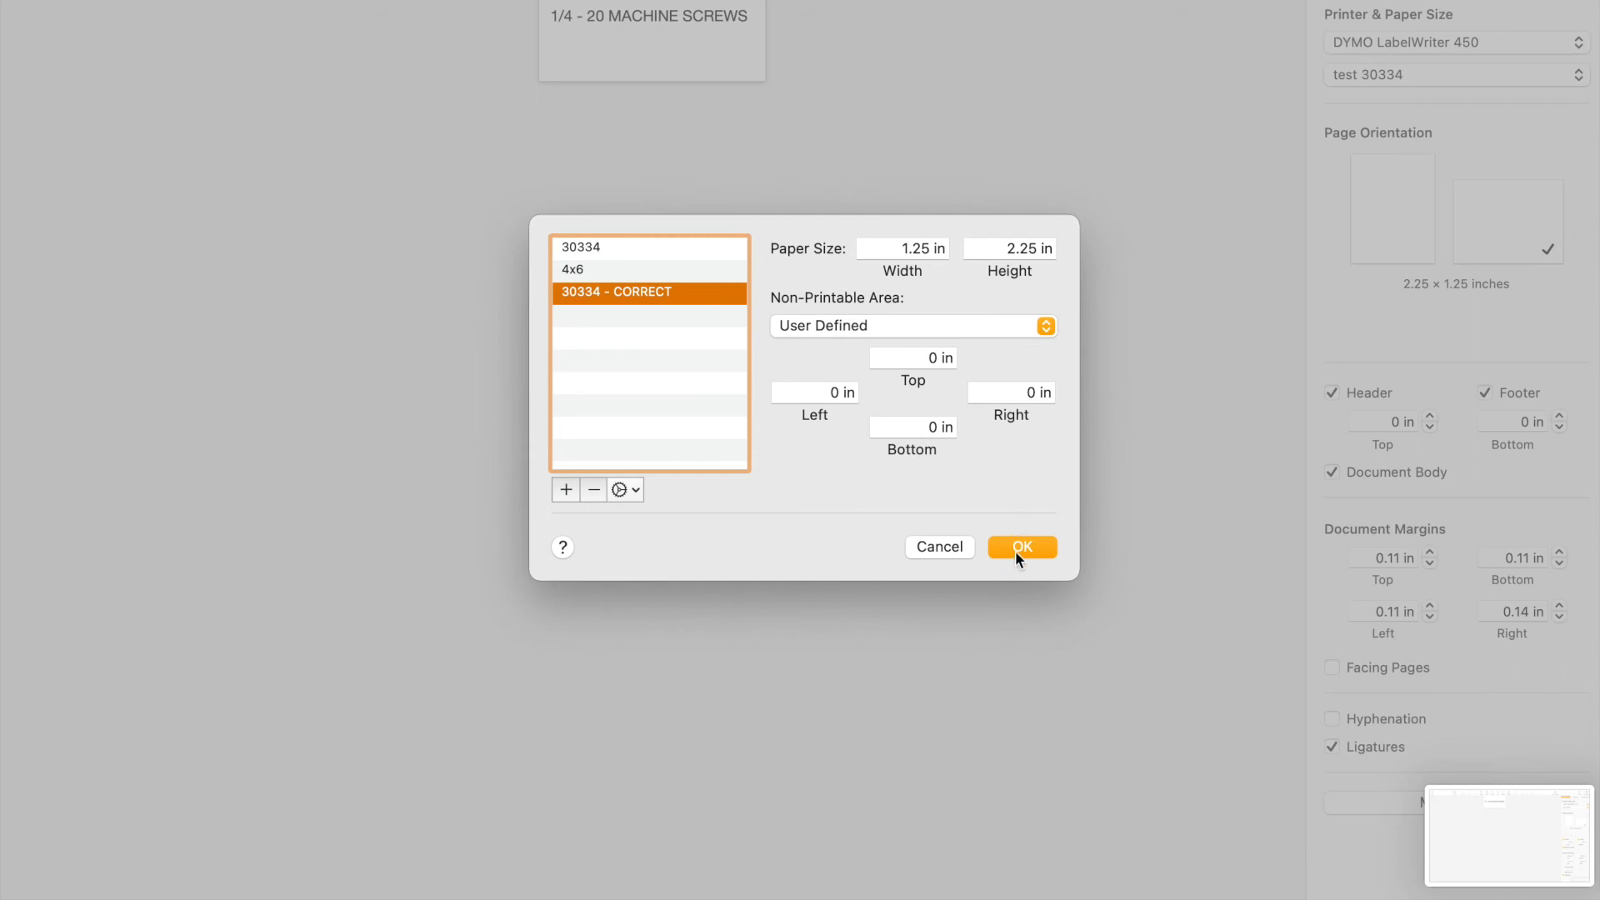
left_click(1022, 547)
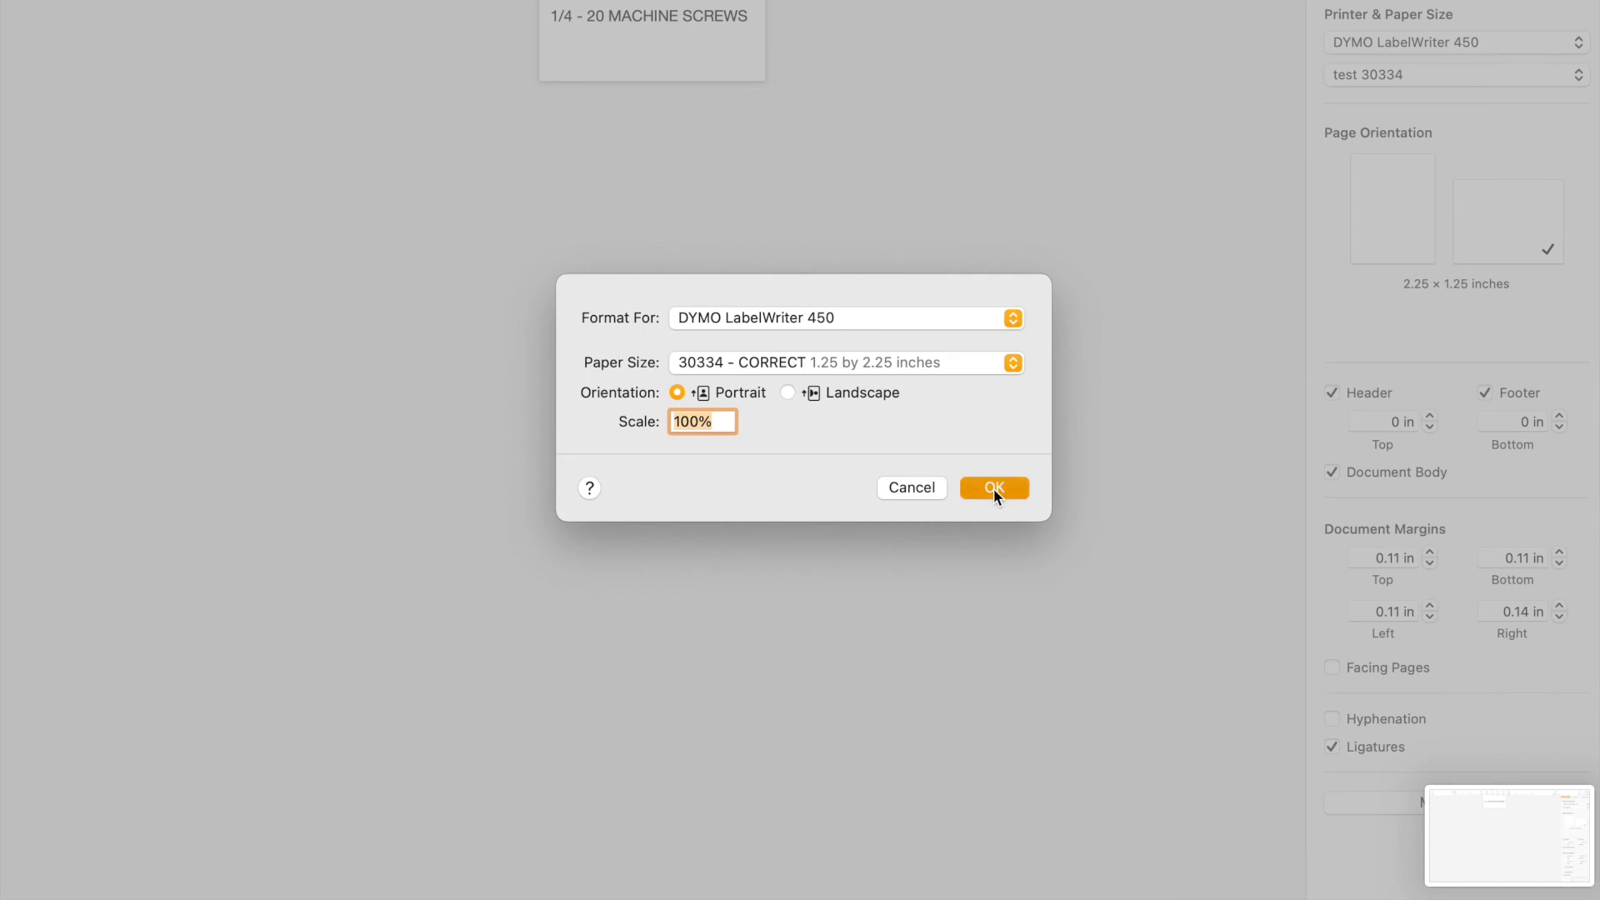
Apply the 30334 - CORRECT page setup and turn the label landscape, 2.25 × 1.25 in.
left_click(993, 488)
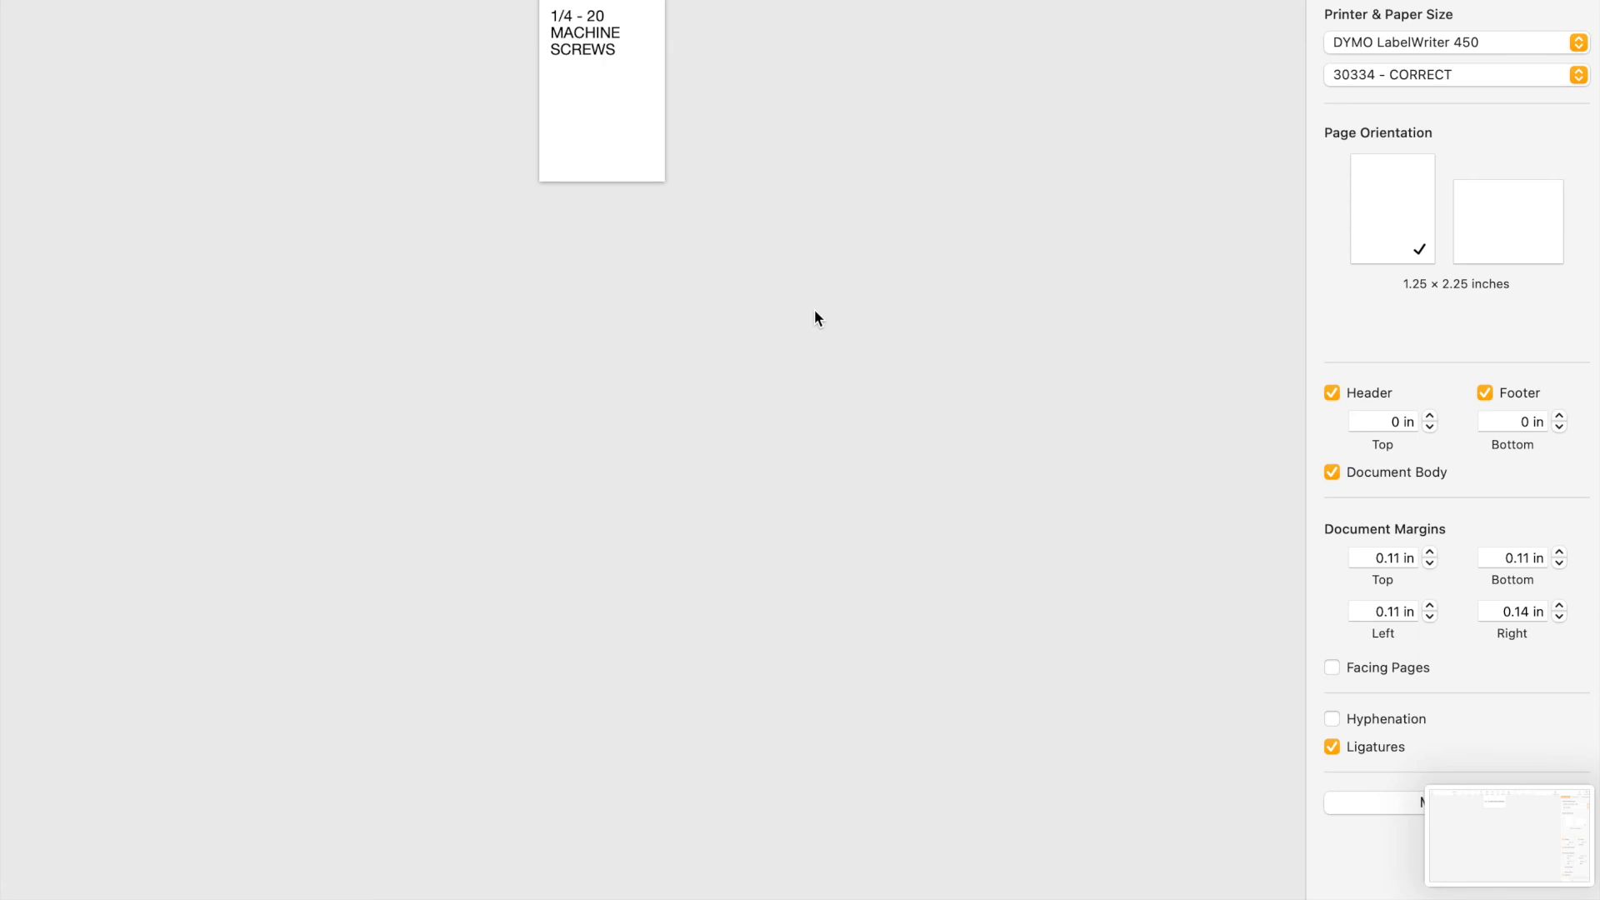
left_click(1507, 210)
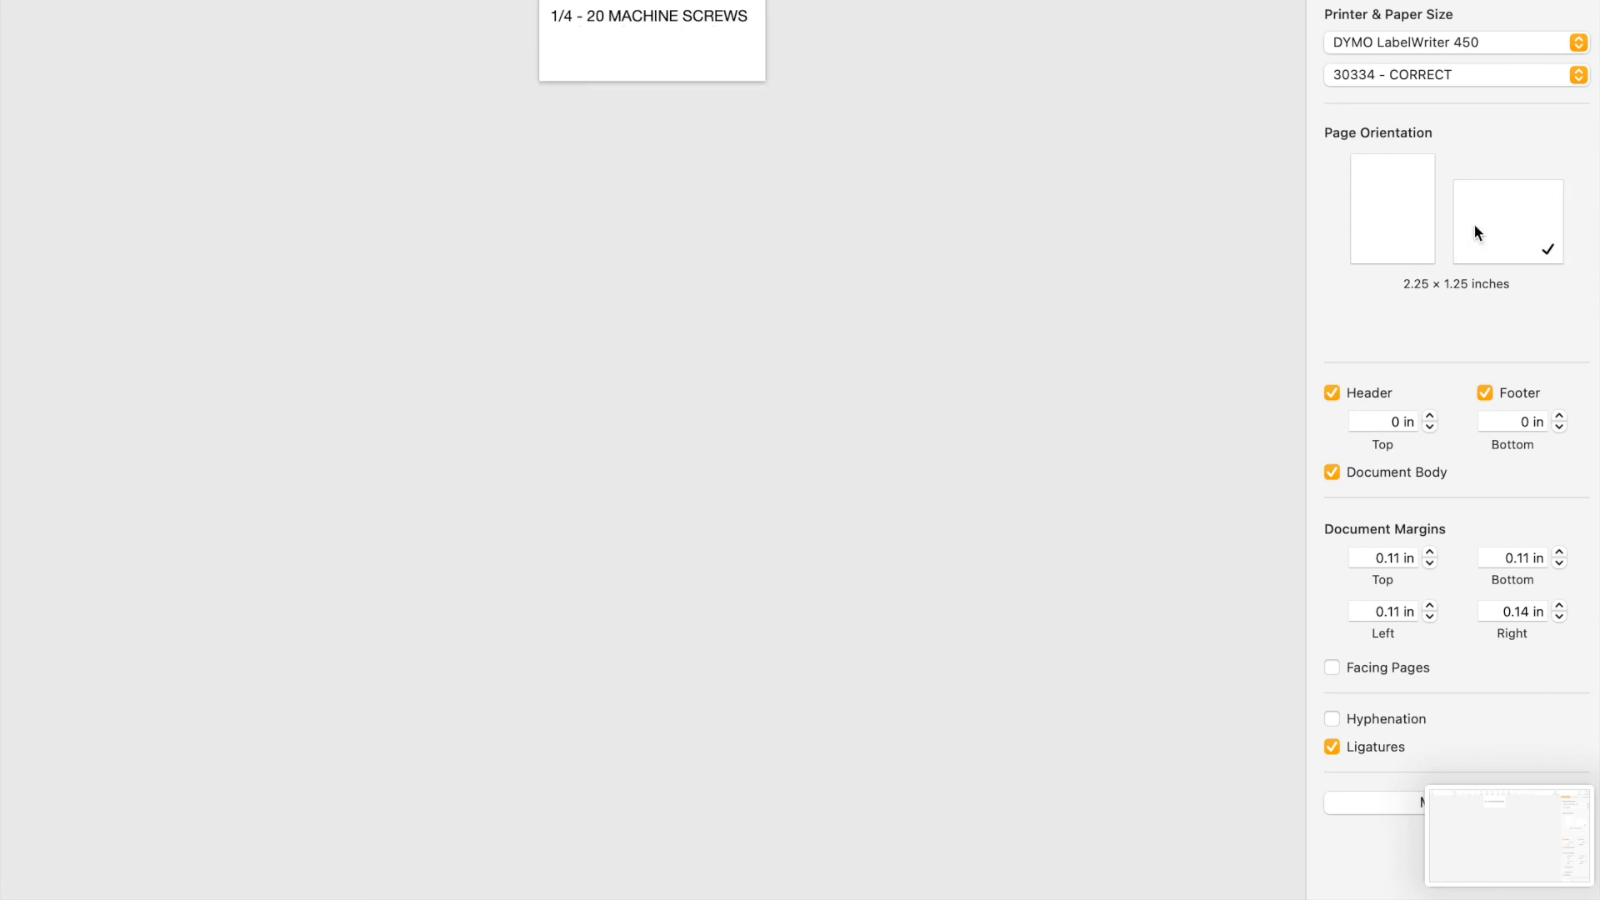
mouse_move(1020, 170)
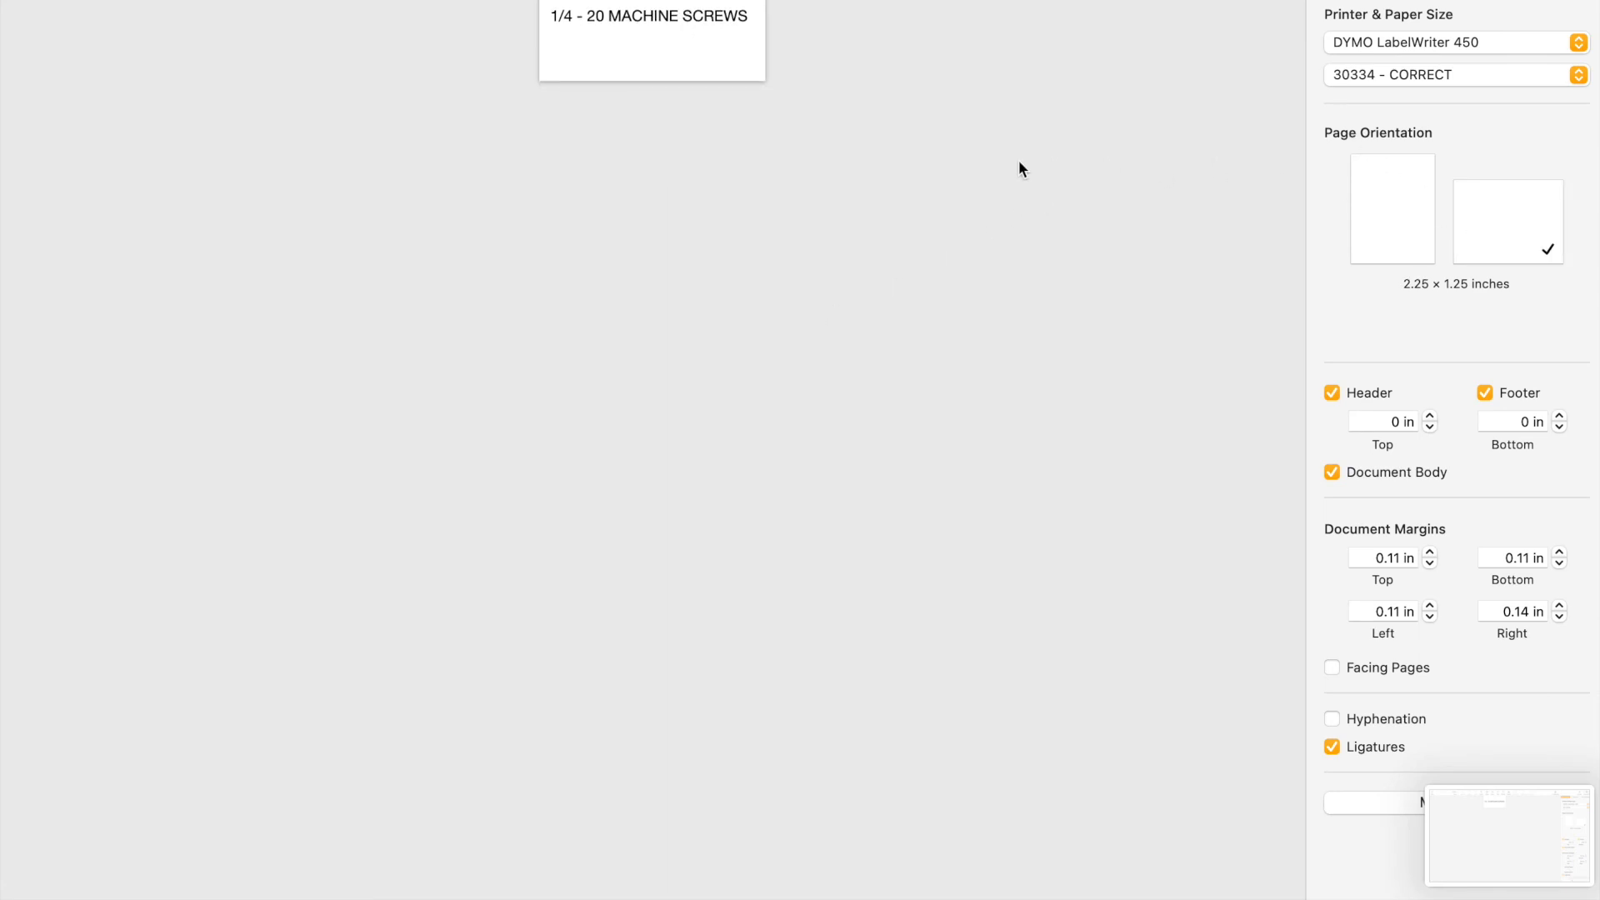